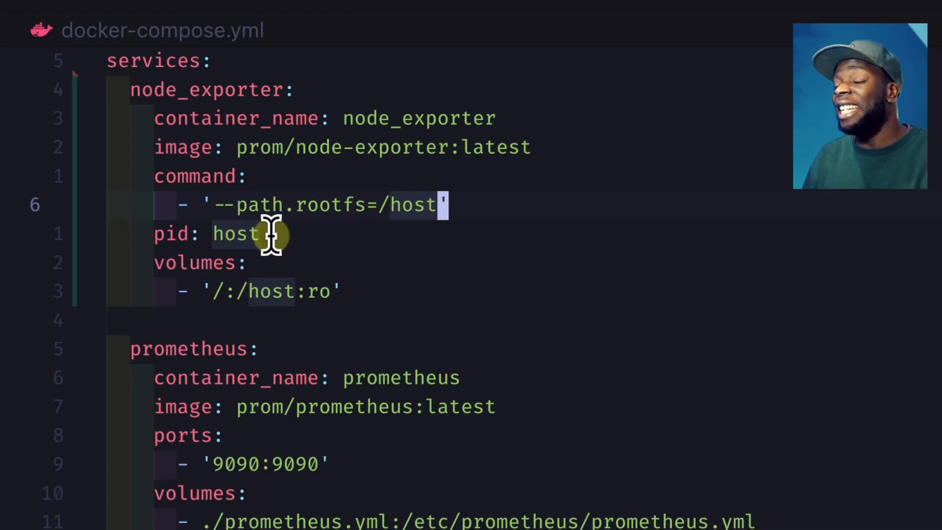
mouse_move(327, 269)
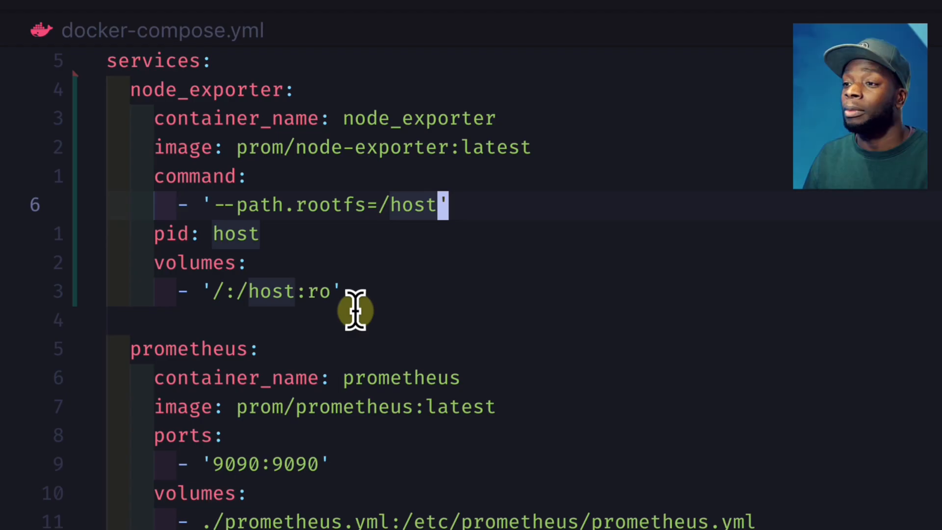
Run the terminal command and bring up the empty Prometheus query page in the browser
scroll(down, 3)
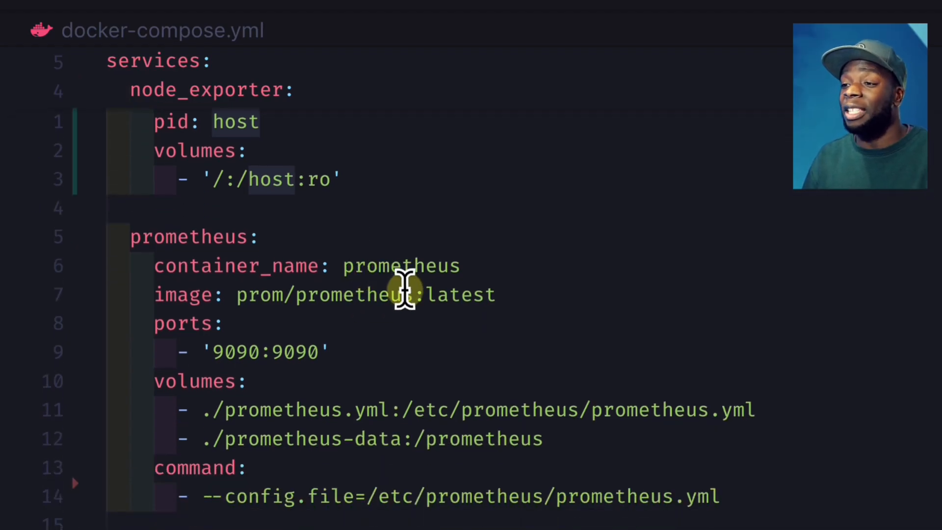
mouse_move(292, 349)
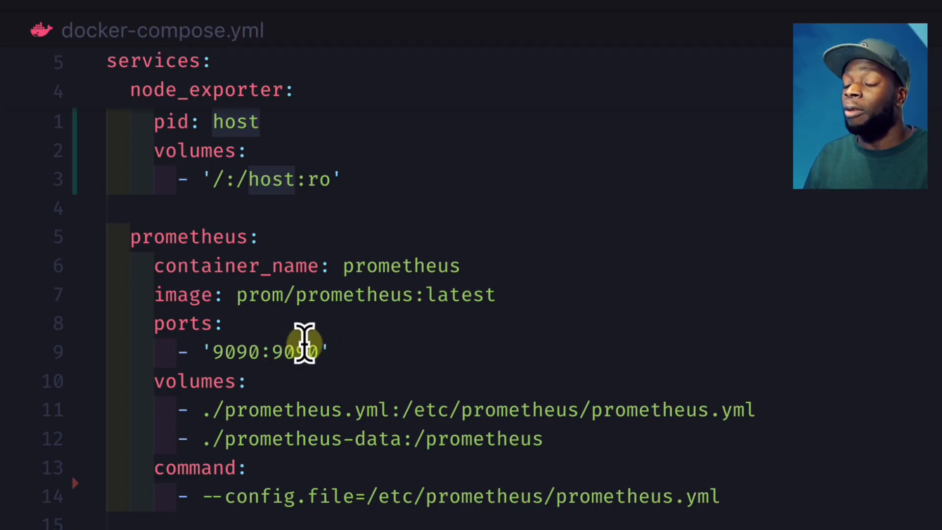
mouse_move(354, 417)
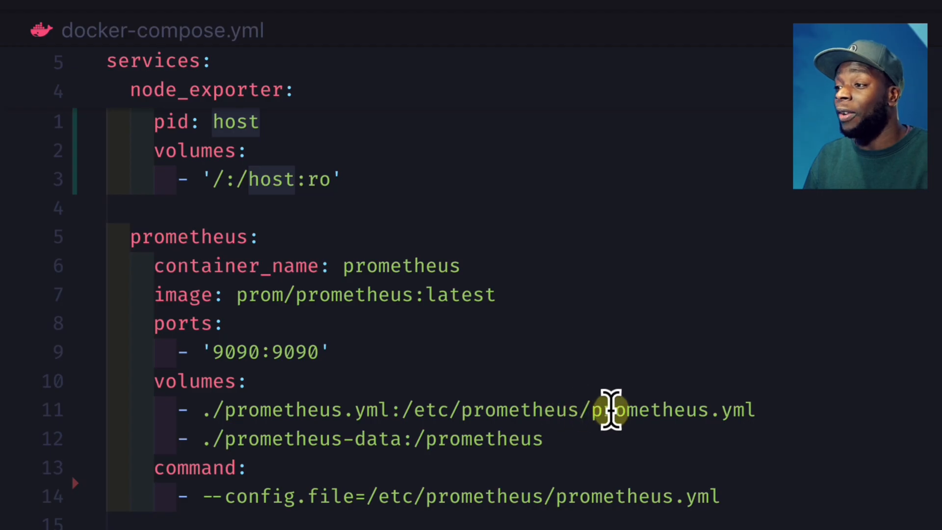
scroll(down, 3)
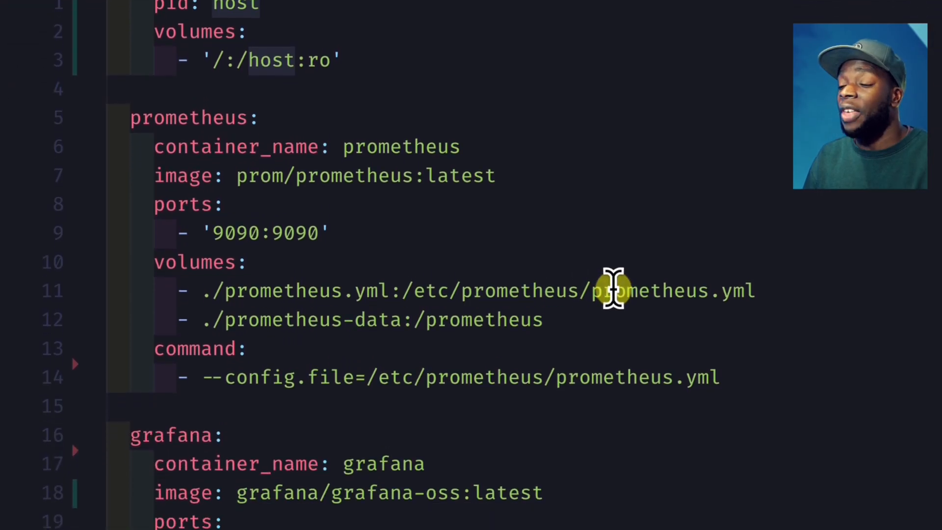
scroll(down, 3)
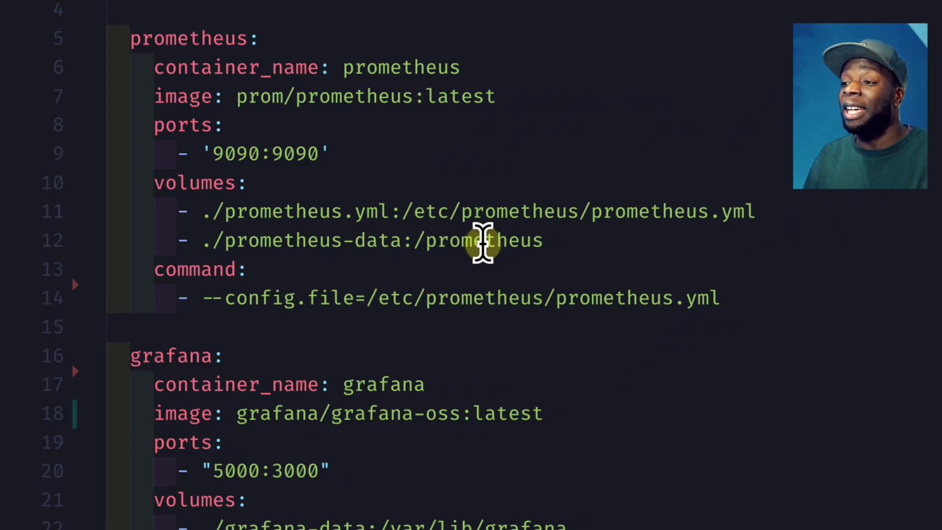
mouse_move(351, 242)
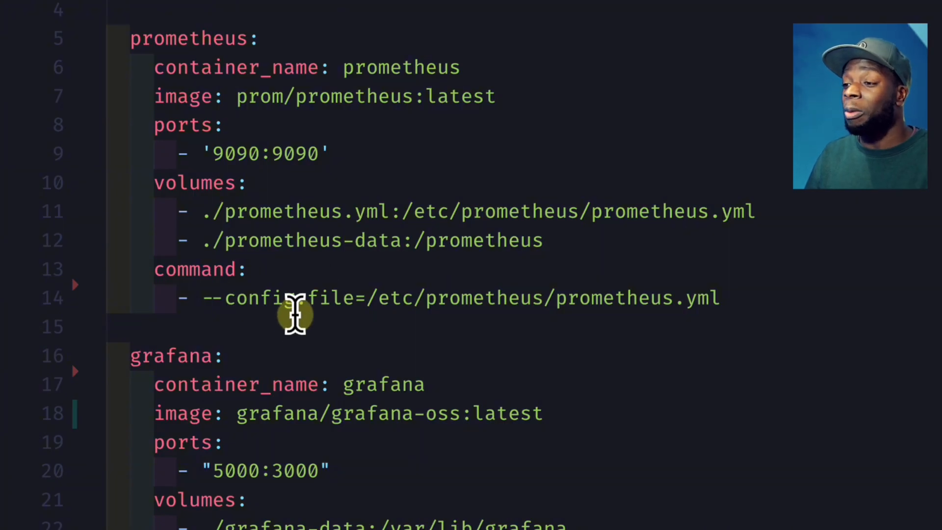
mouse_move(549, 318)
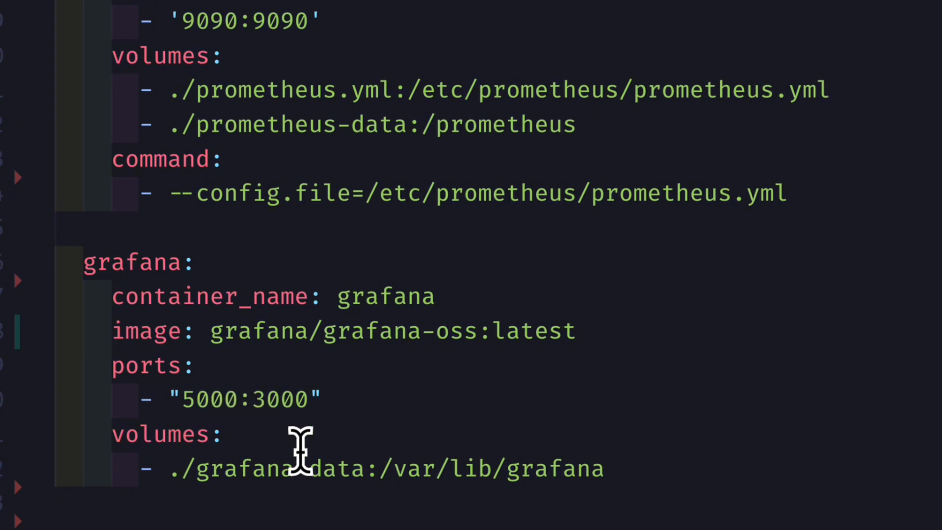
mouse_move(520, 499)
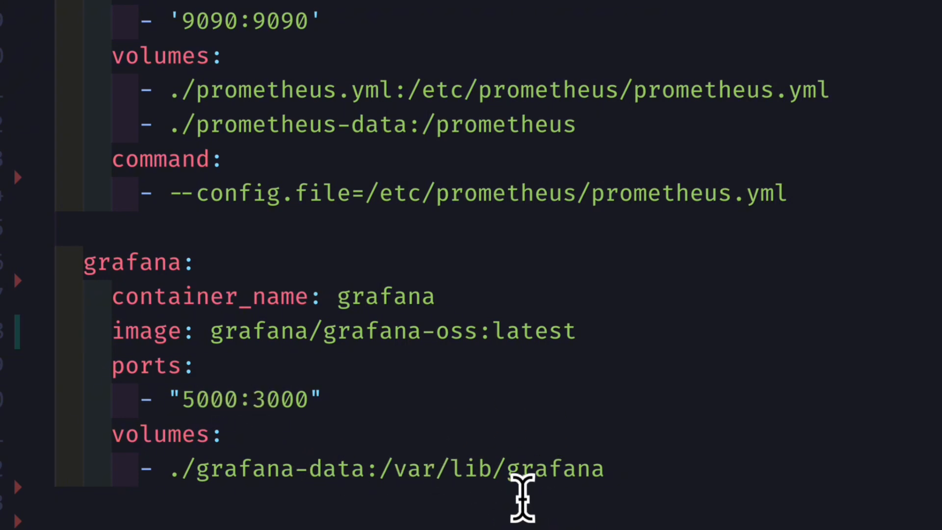
mouse_move(255, 474)
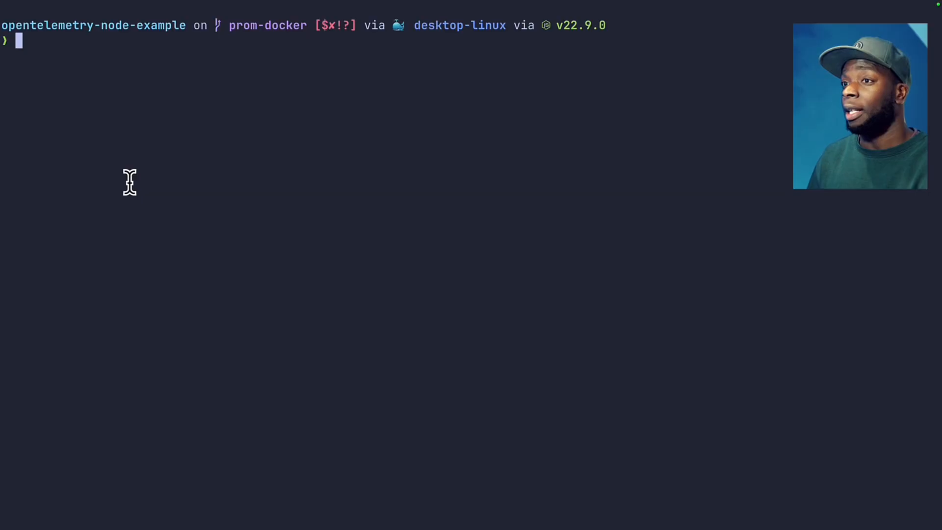
key(Enter)
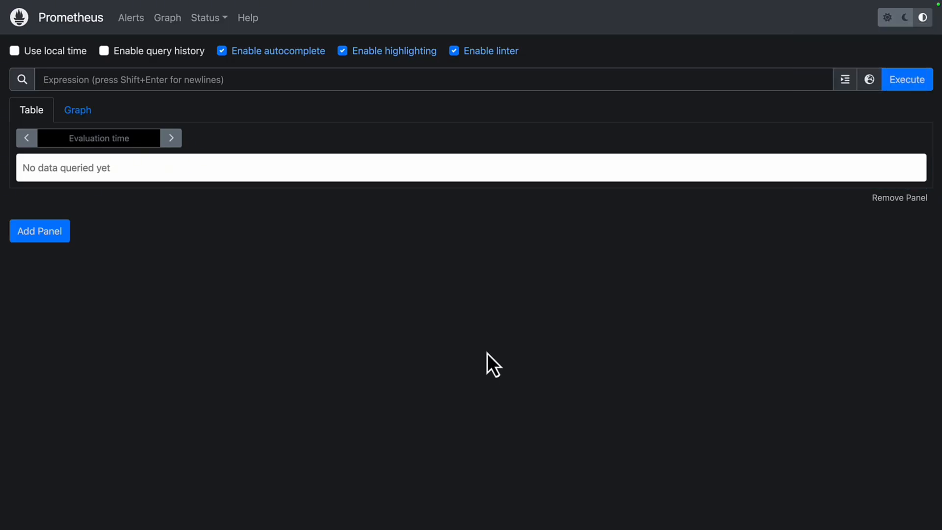
Execute node_cpu_seconds_total from the Metrics Explorer and show its 64 series as a graph
click(869, 79)
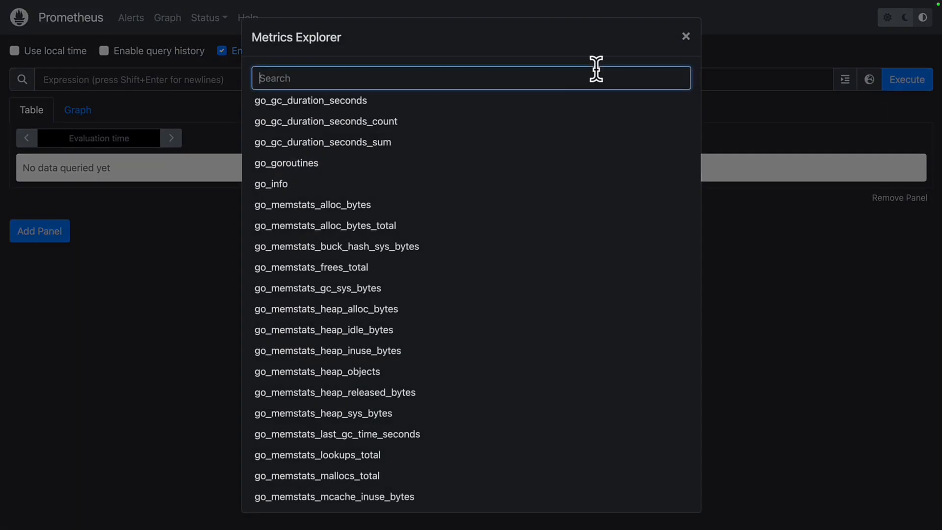
text(node_)
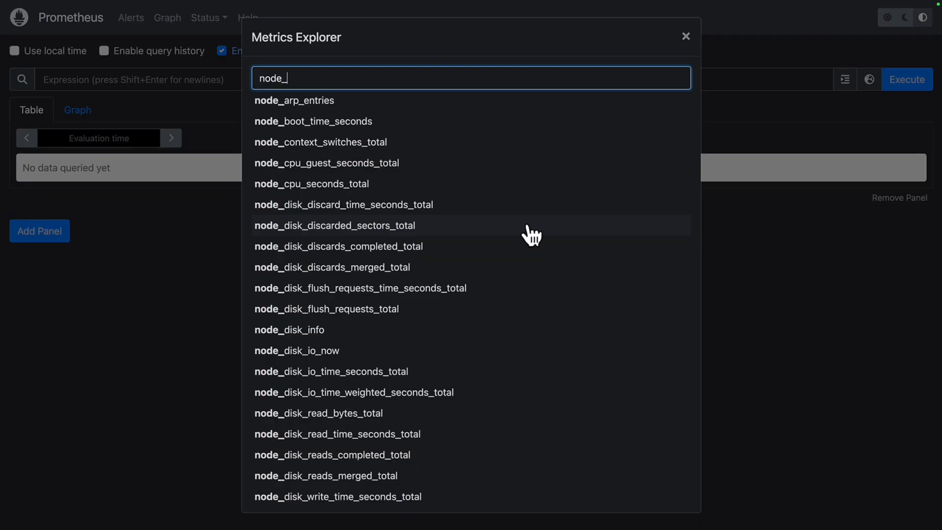
click(311, 183)
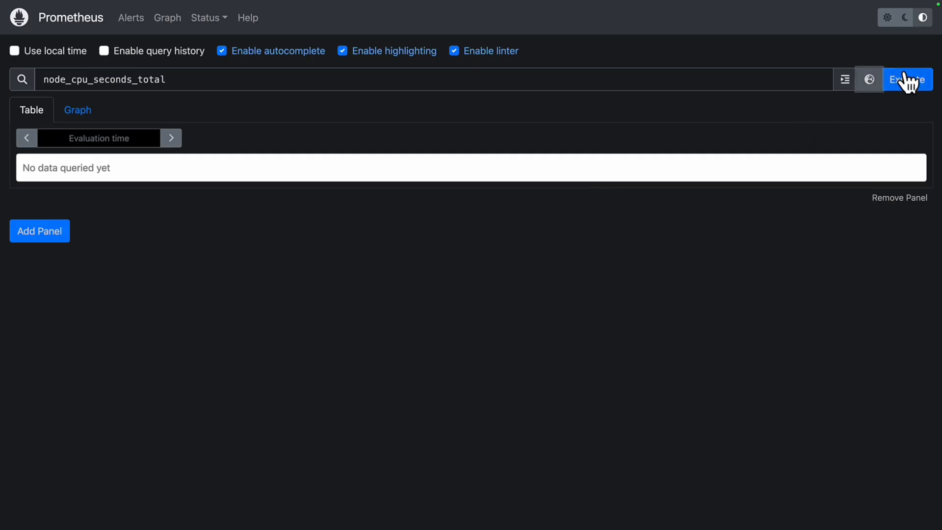
click(908, 78)
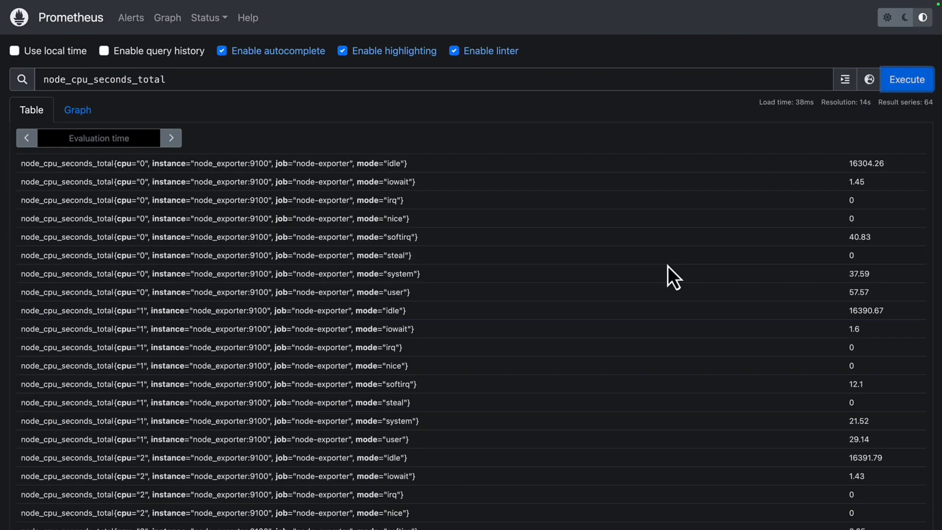
mouse_move(334, 156)
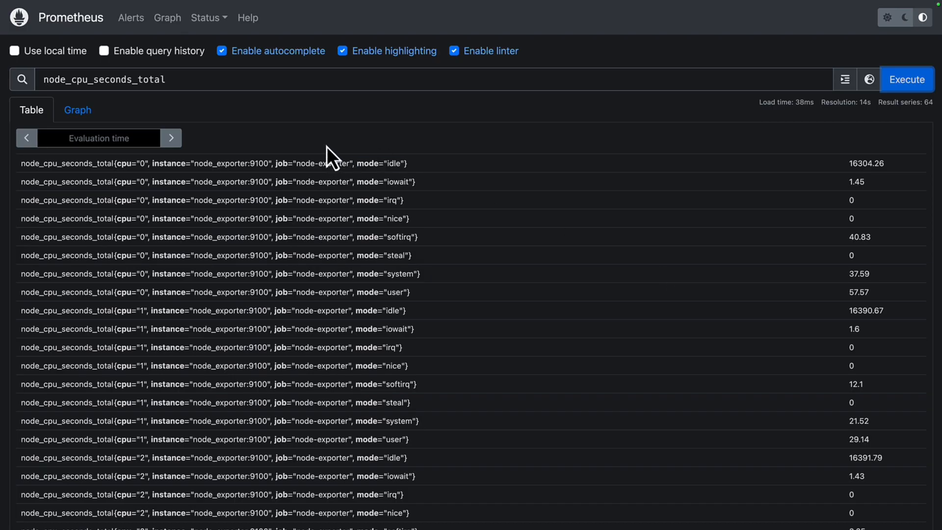
click(78, 110)
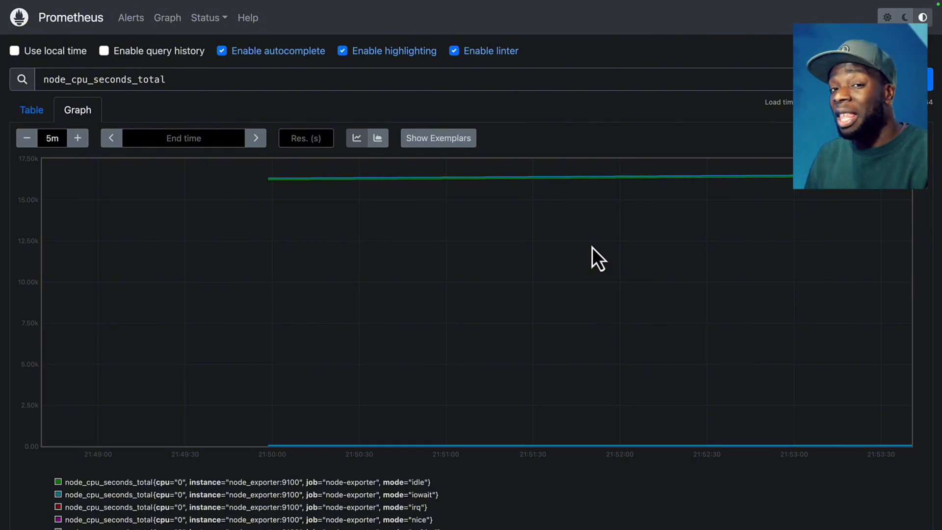
mouse_move(558, 138)
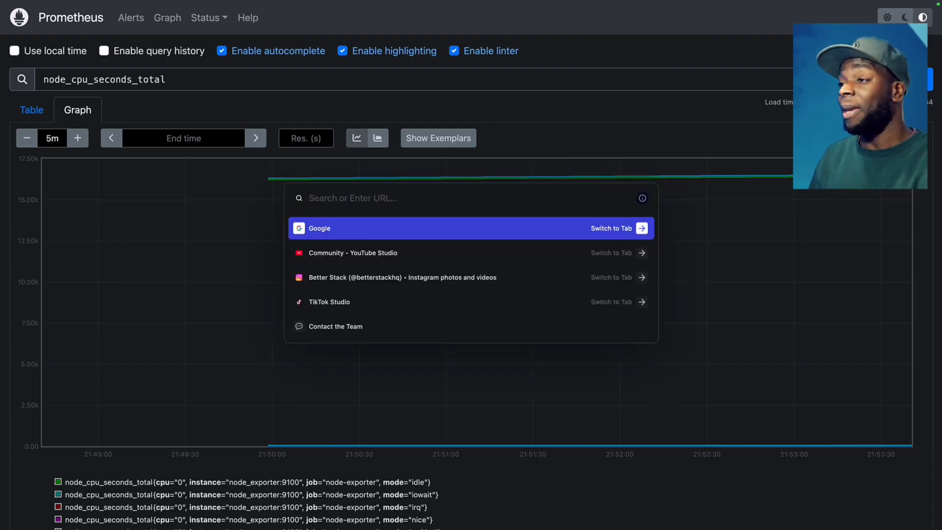
Log in to Grafana at localhost:5000 as admin and skip the password update
text(localhost:5000)
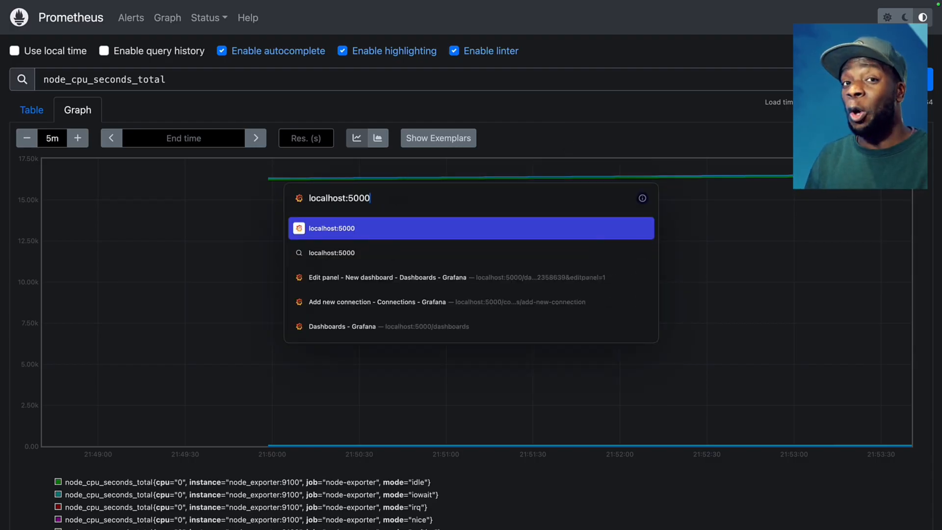
click(331, 228)
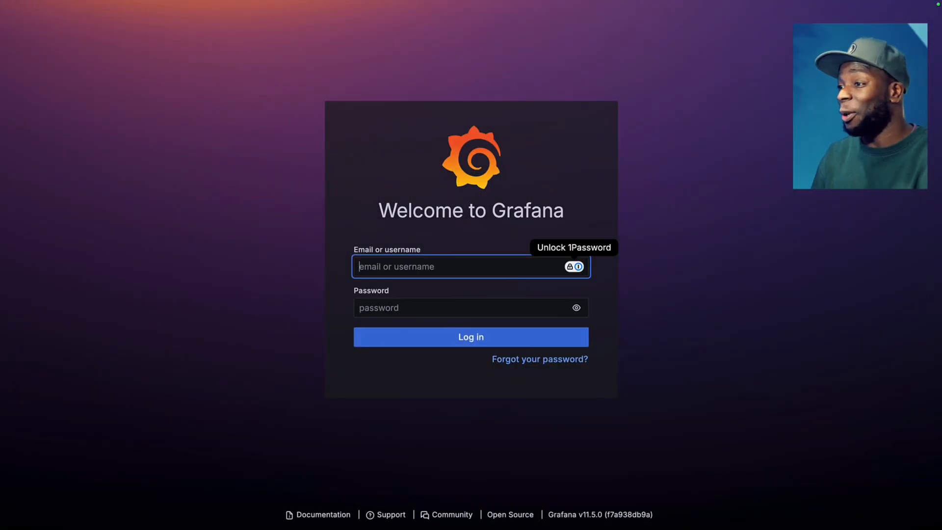
mouse_move(289, 310)
text(admin)
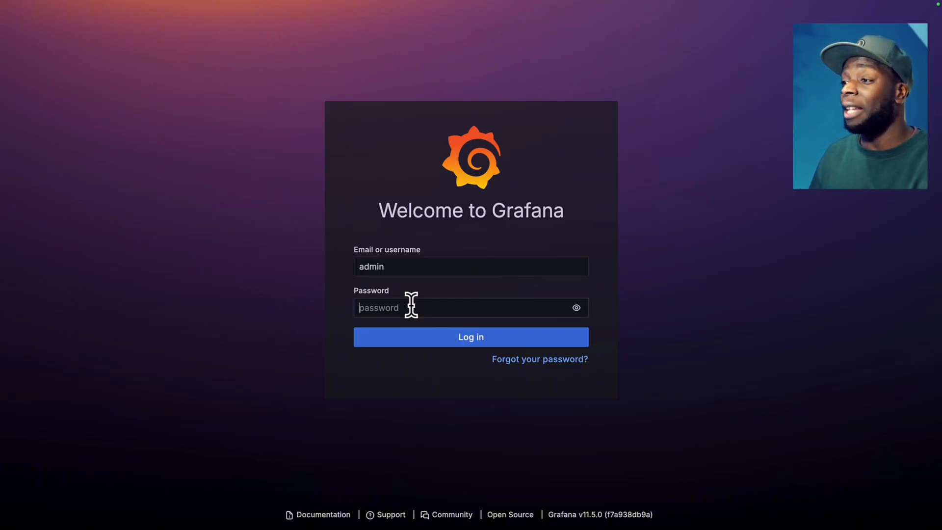
click(470, 336)
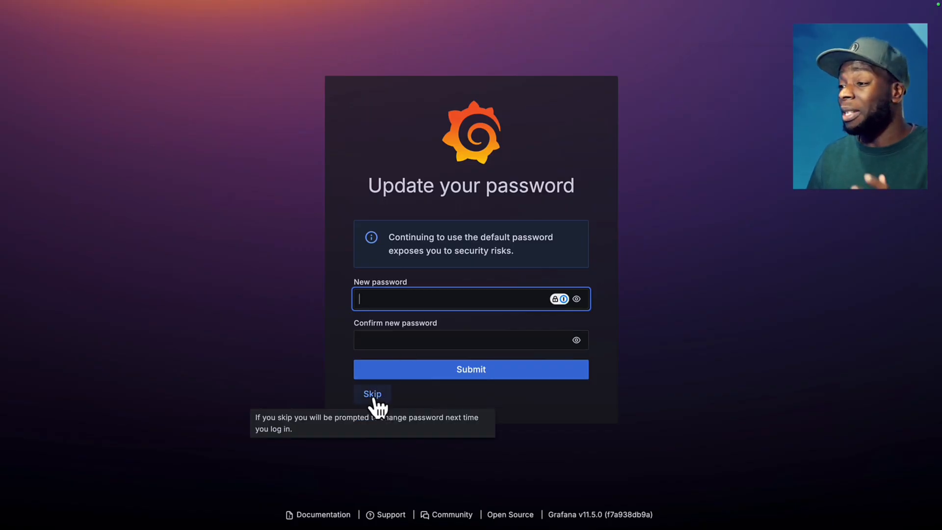
click(373, 394)
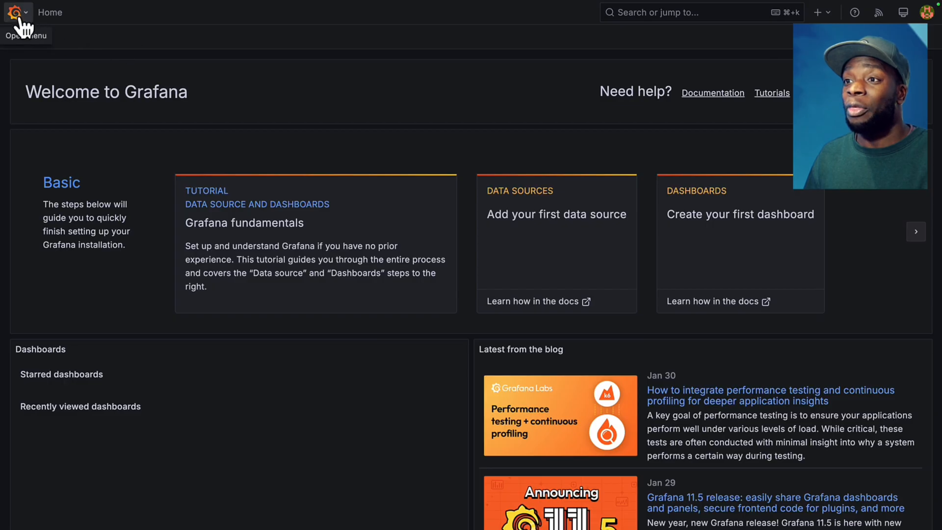
Add a new connection and create a Prometheus data source from the navigation menu
click(16, 12)
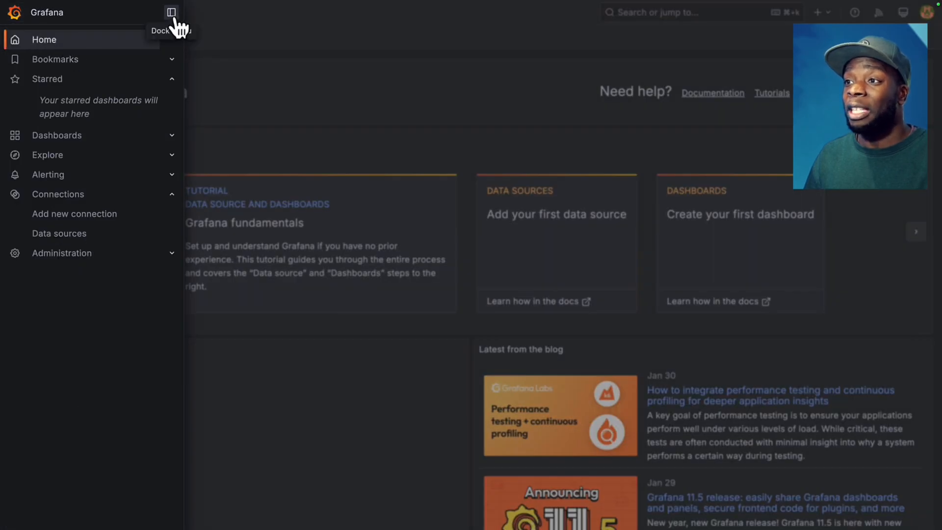
click(75, 214)
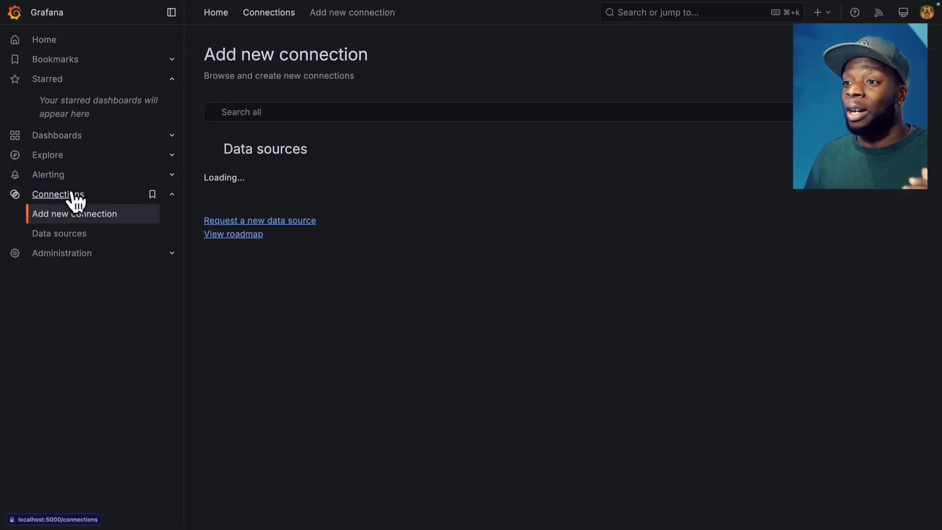
text(prom)
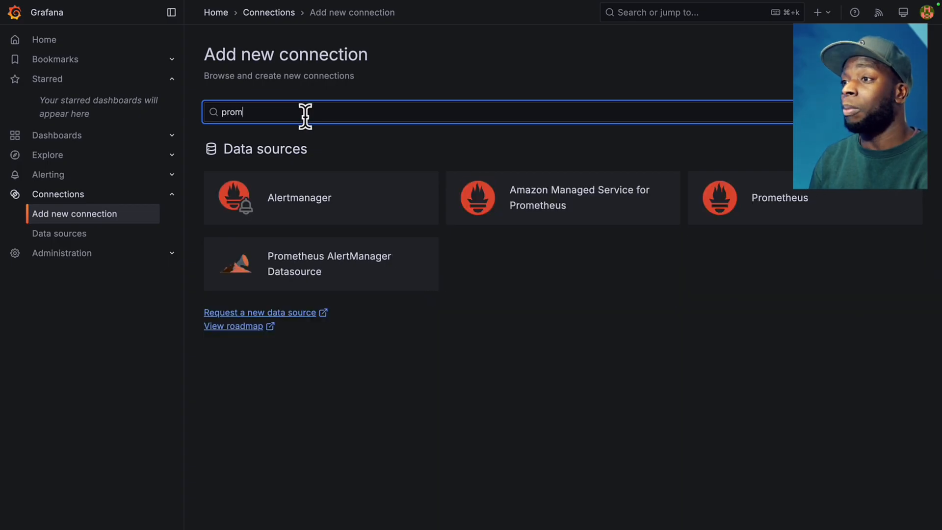
click(779, 198)
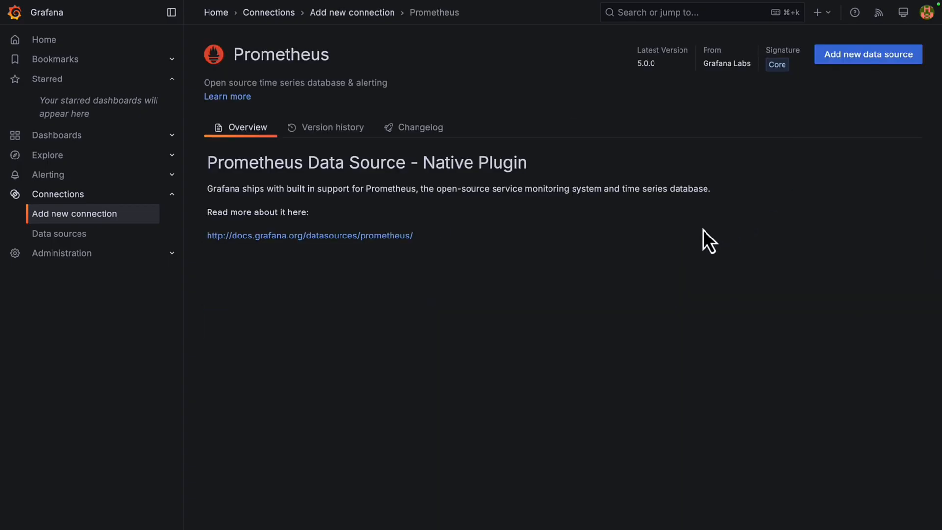
click(868, 54)
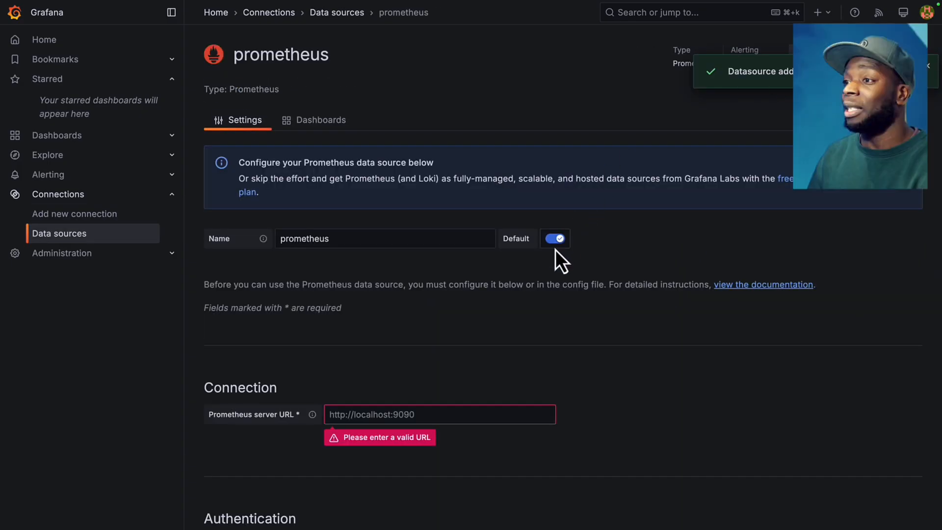
click(430, 377)
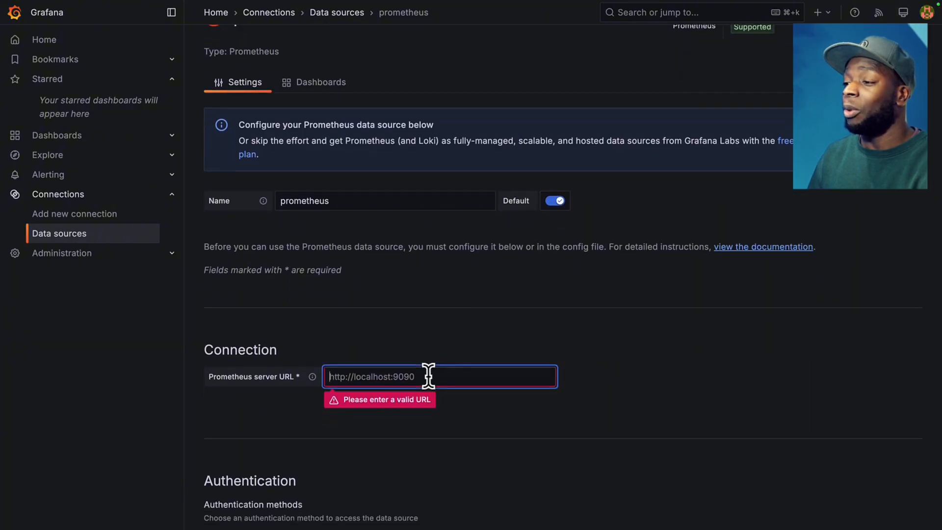
text(http://prometheus:9090)
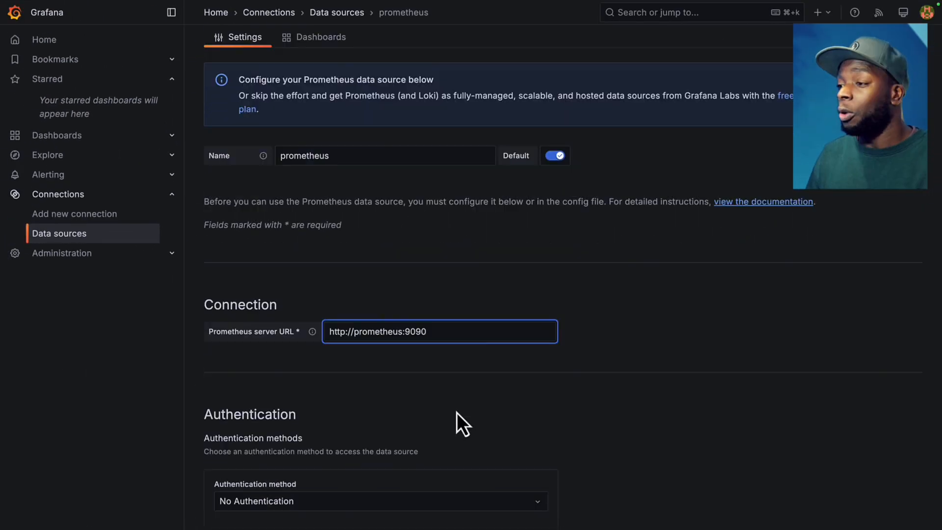
scroll(down, 3)
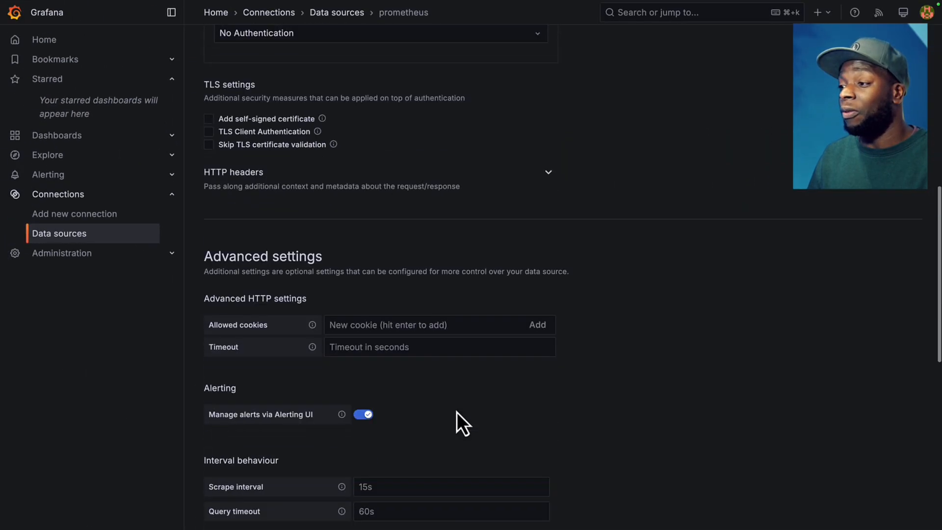
scroll(down, 3)
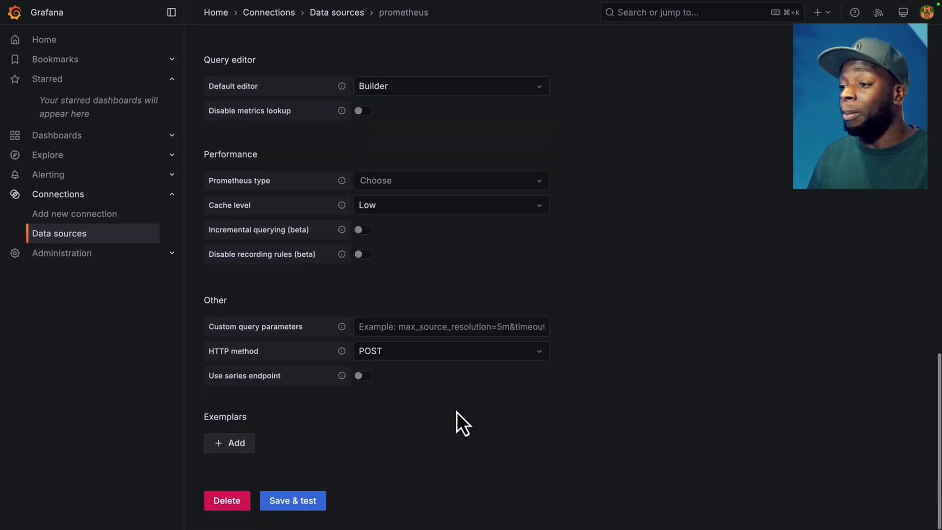
click(292, 501)
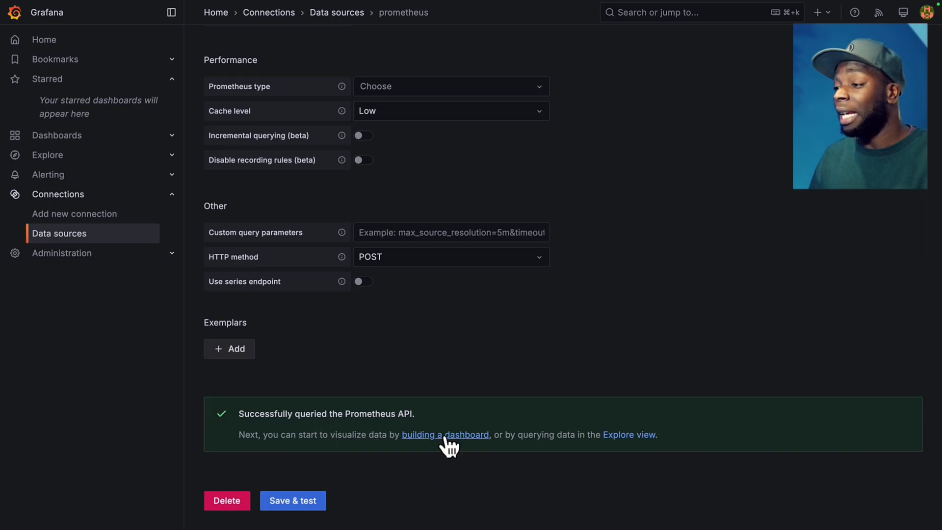
mouse_move(57, 137)
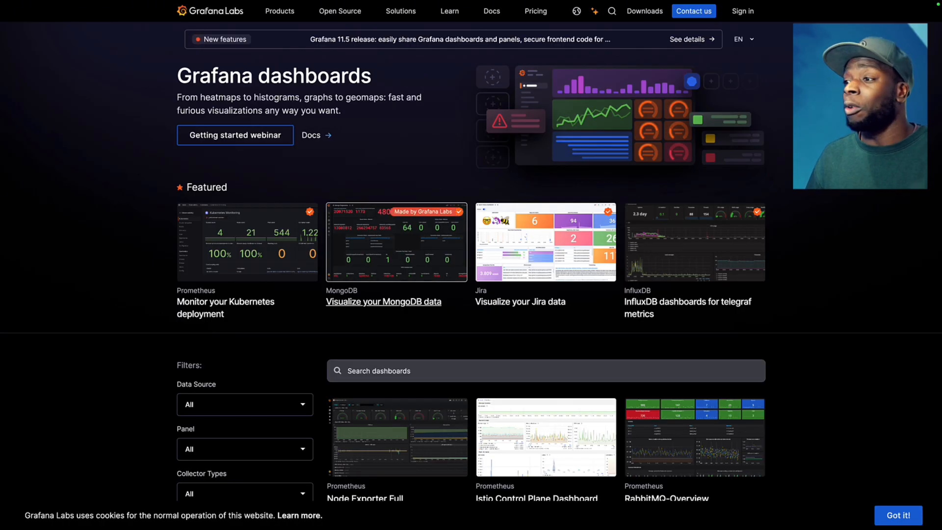
Scroll through the featured and community dashboards list on grafana.com
scroll(down, 3)
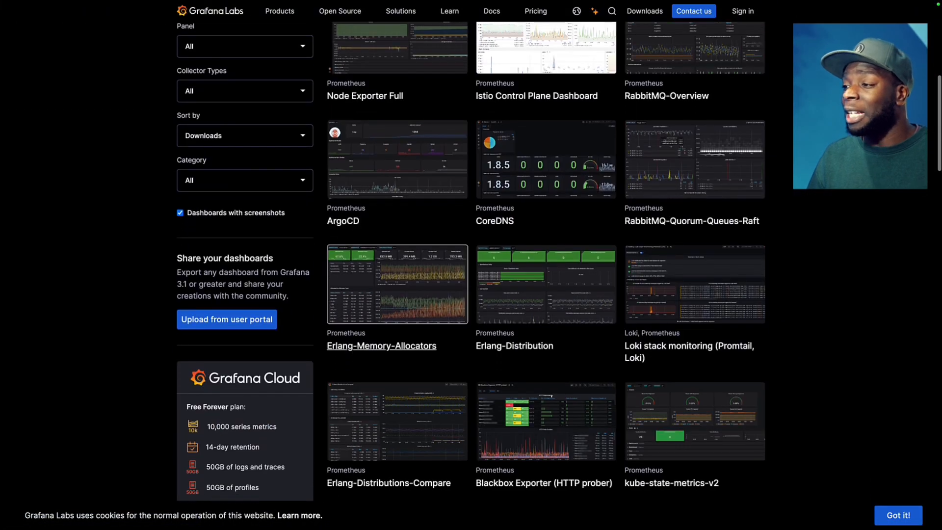
scroll(down, 3)
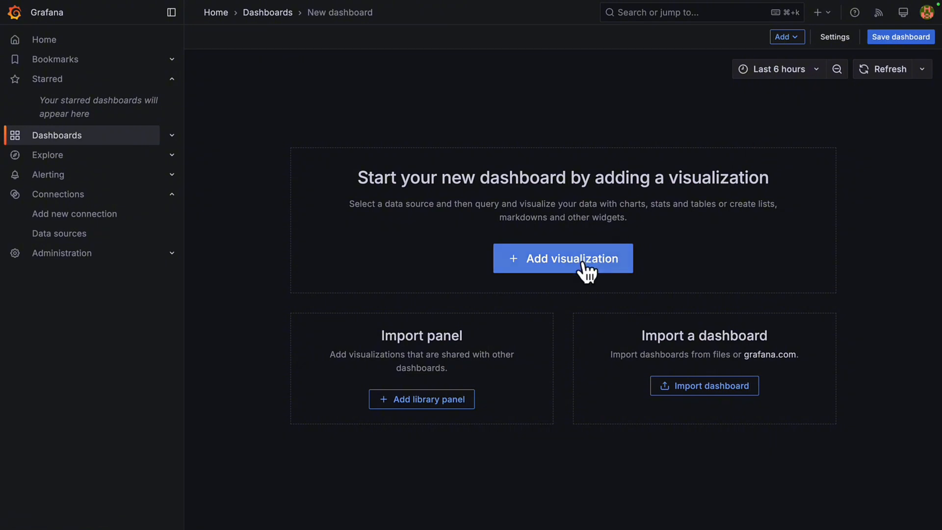
Add a first visualization on the prometheus data source plotting node_cpu_seconds_total
click(563, 259)
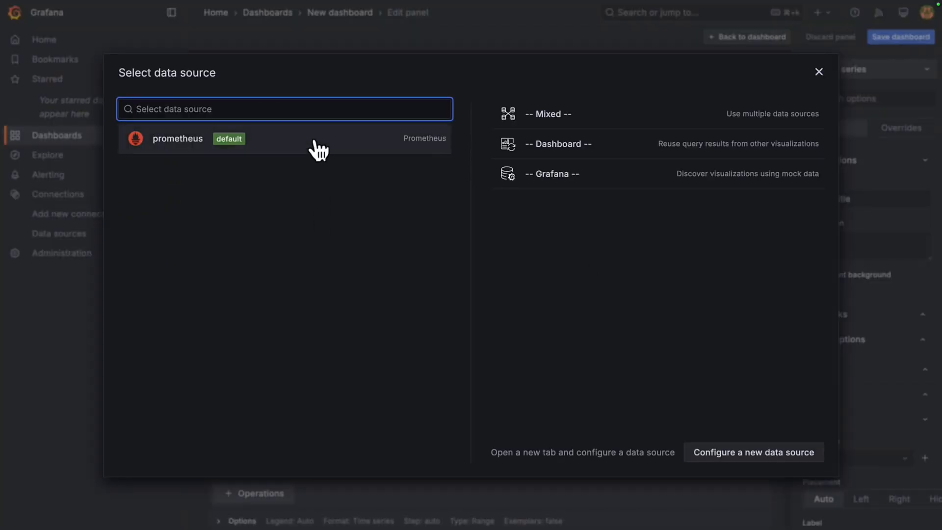
click(177, 139)
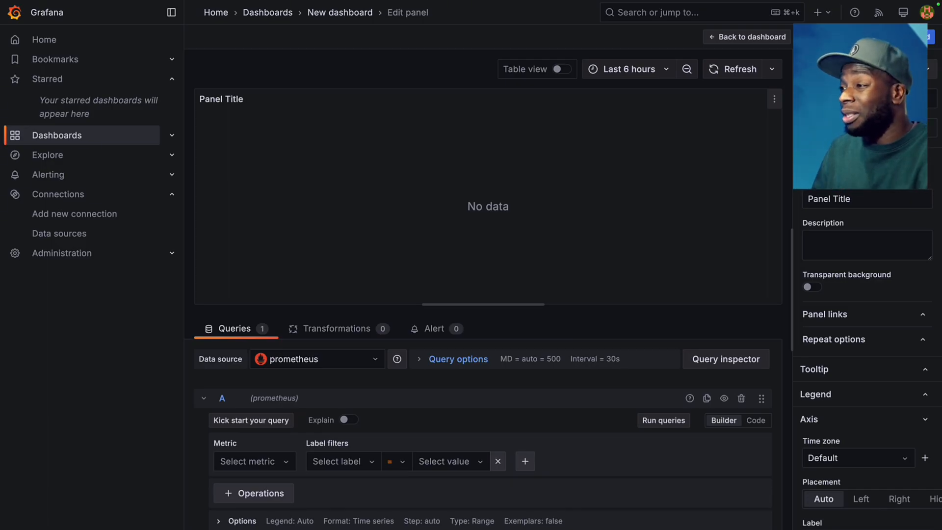
mouse_move(382, 267)
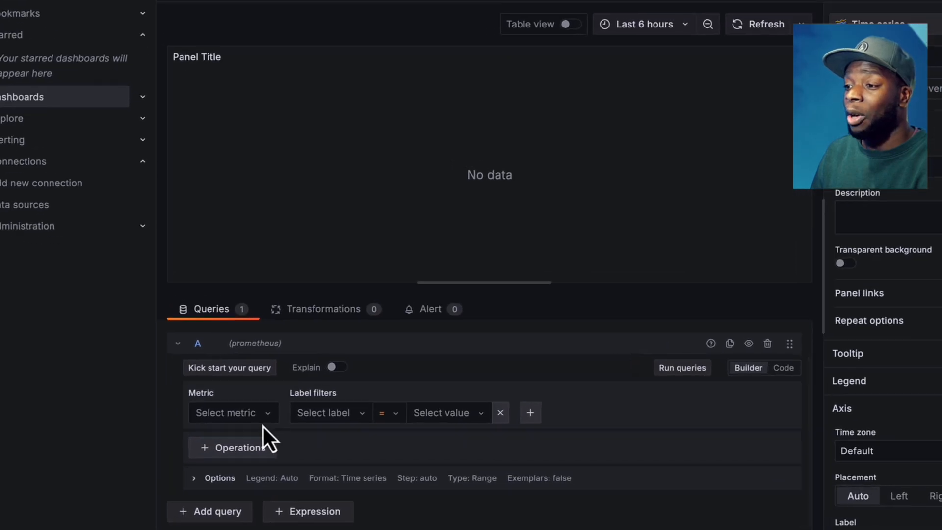
click(225, 412)
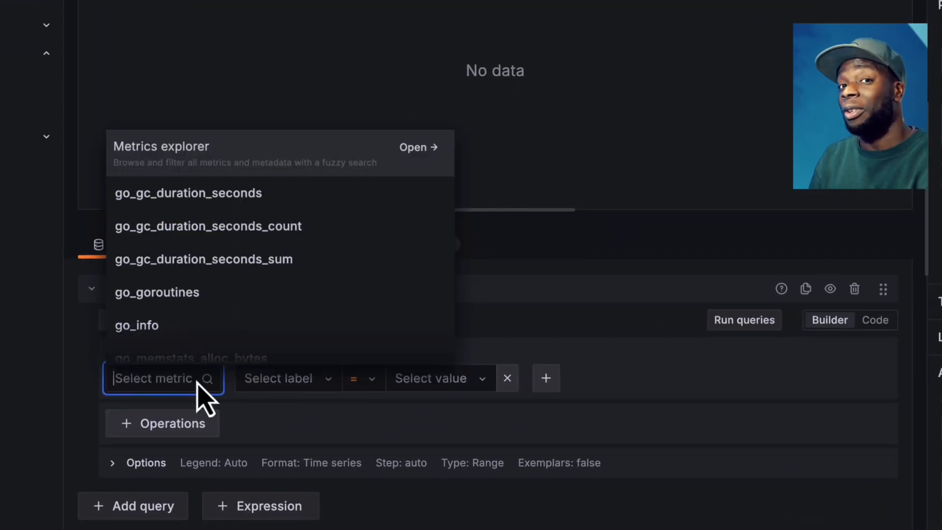
text(node_cpu_seconds_total)
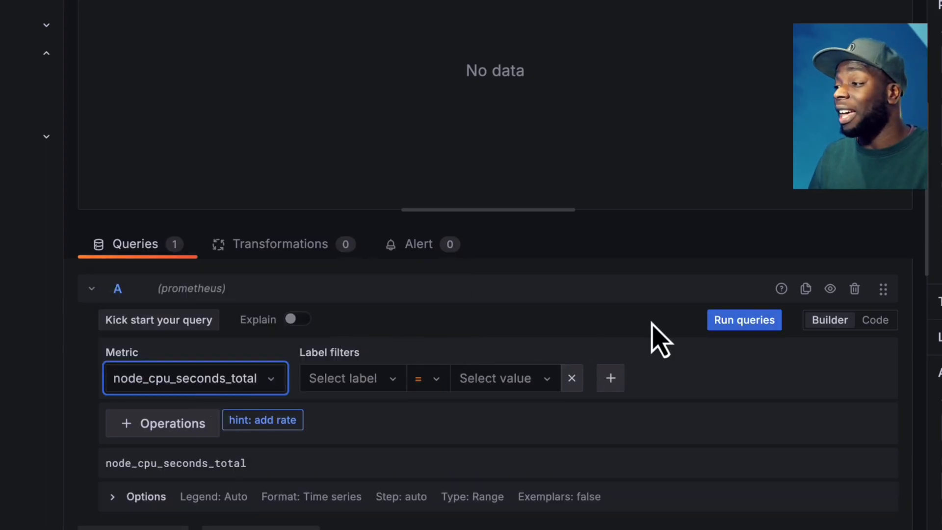
click(743, 320)
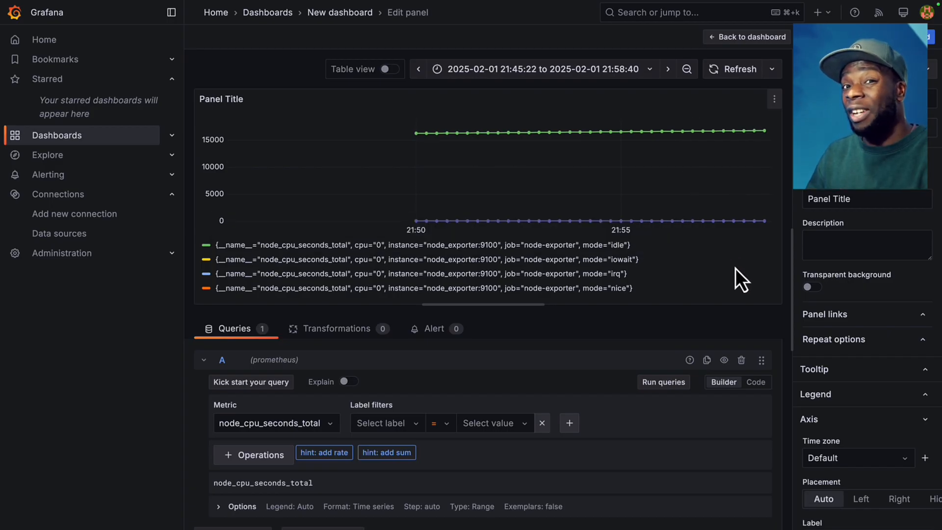
mouse_move(397, 426)
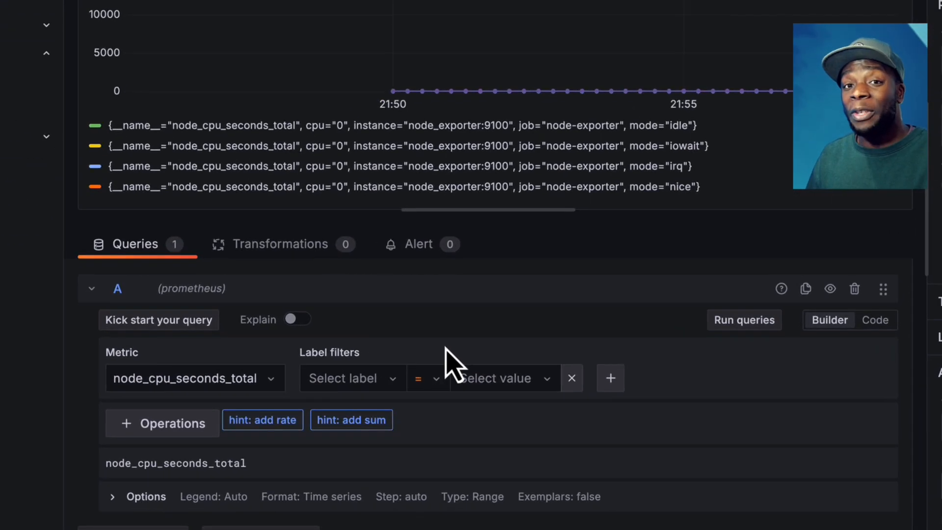
Try job=node-exporter and instance=node_exporter:9100 label filters, then remove them
click(352, 378)
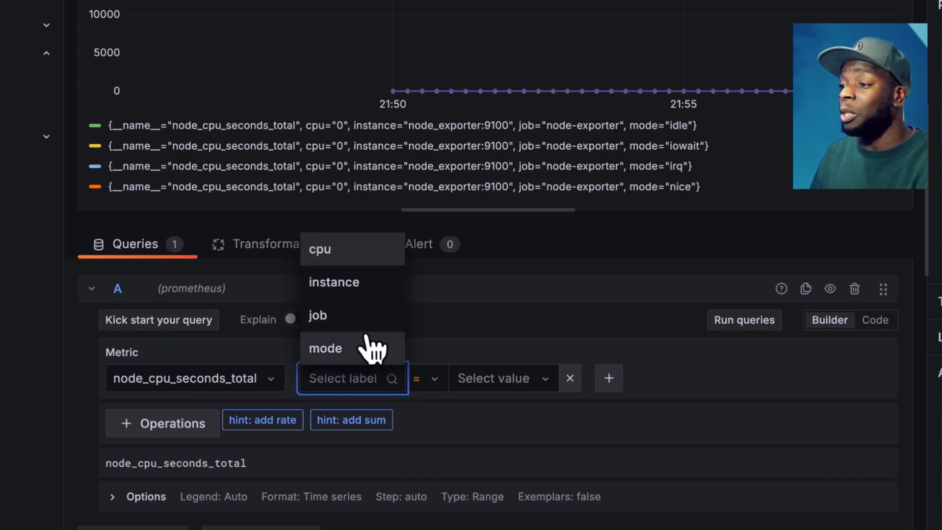
click(318, 316)
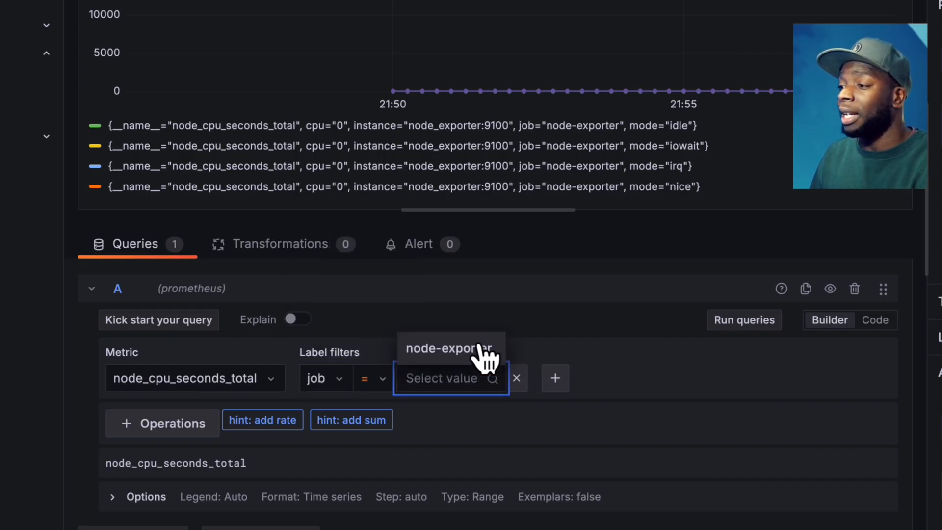
click(451, 348)
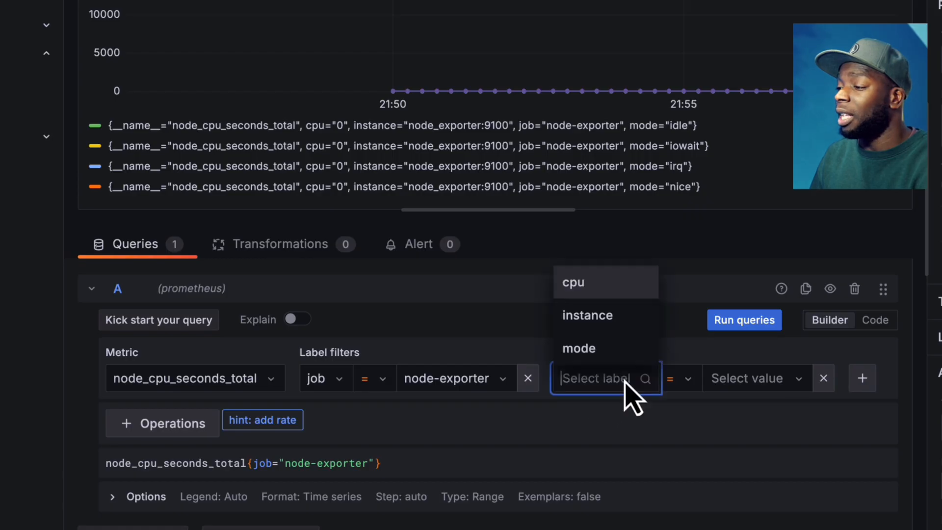
click(586, 315)
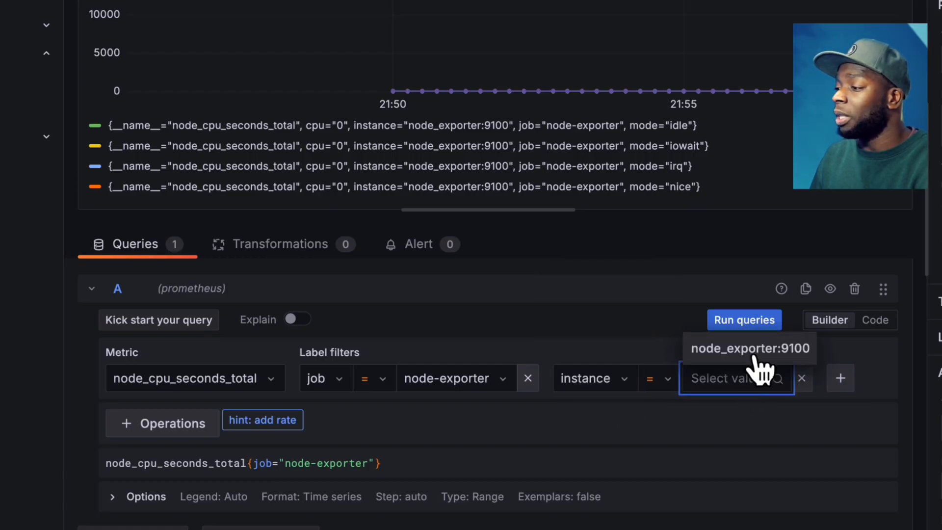
click(749, 349)
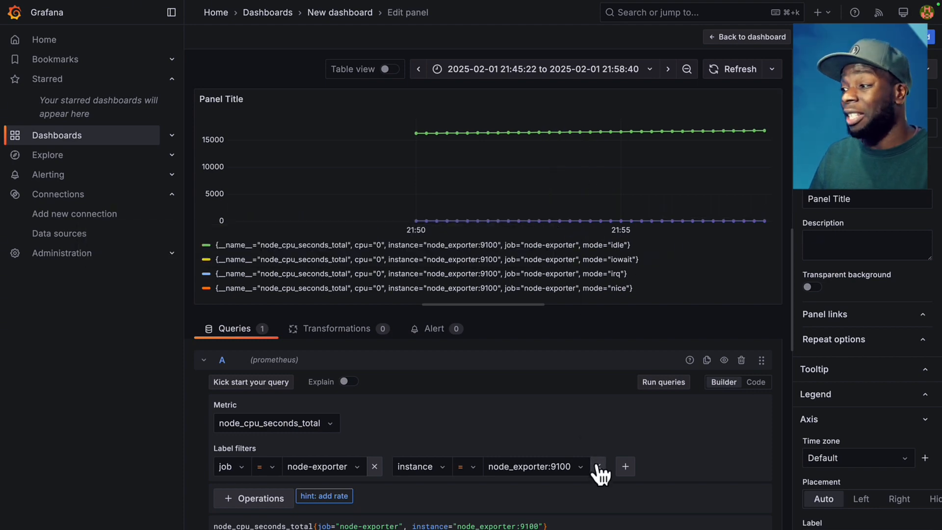
click(375, 466)
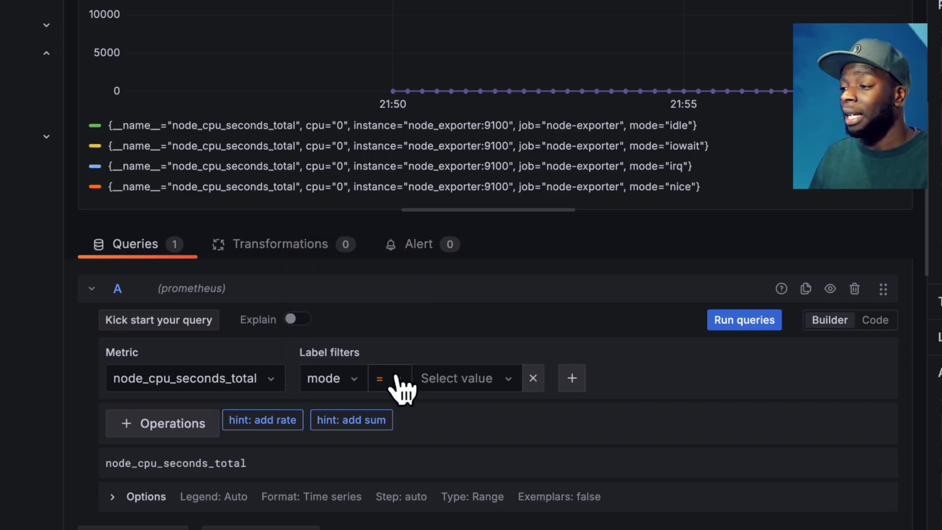
Filter the query to mode!="idle" and cpu="0" and wrap it in a rate calculation
click(389, 379)
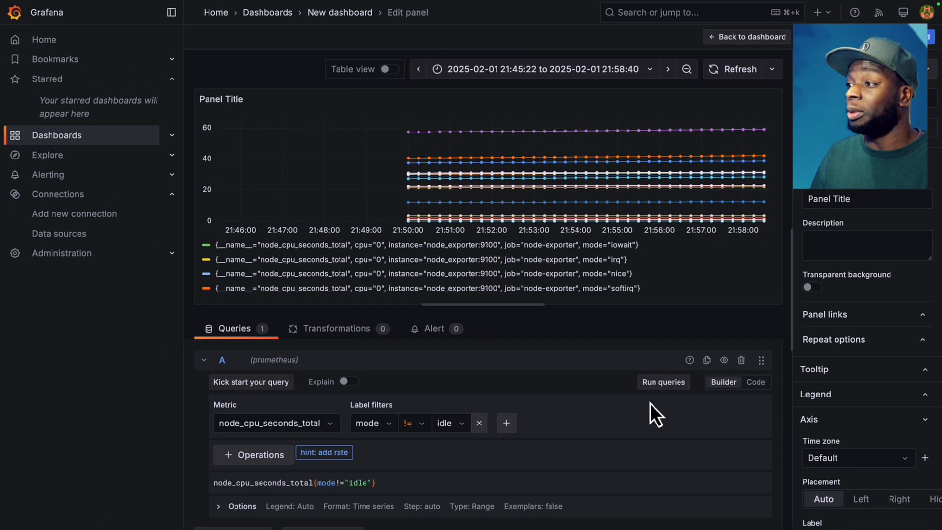
mouse_move(630, 420)
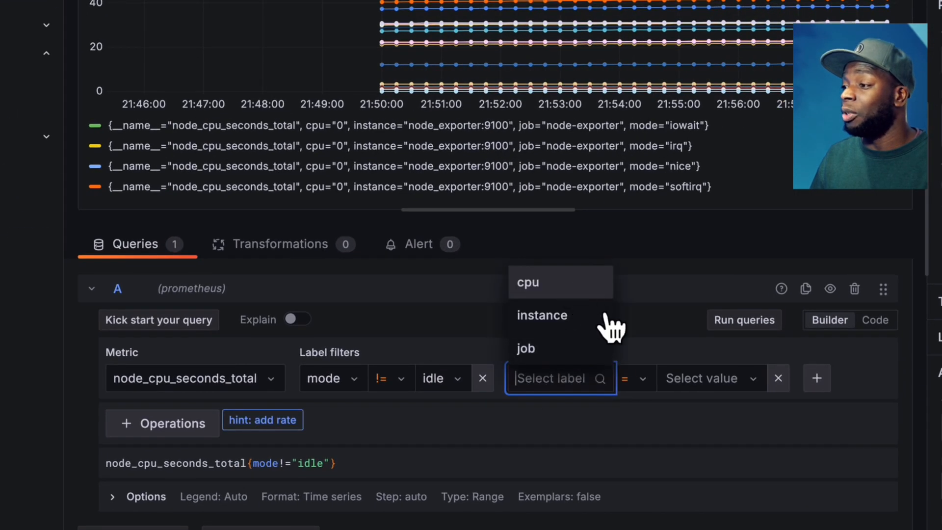
click(528, 282)
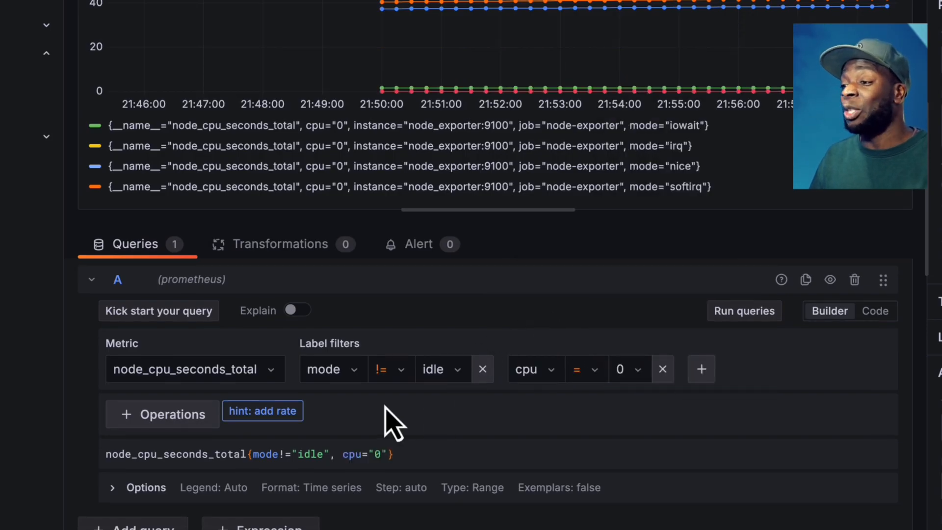
click(263, 411)
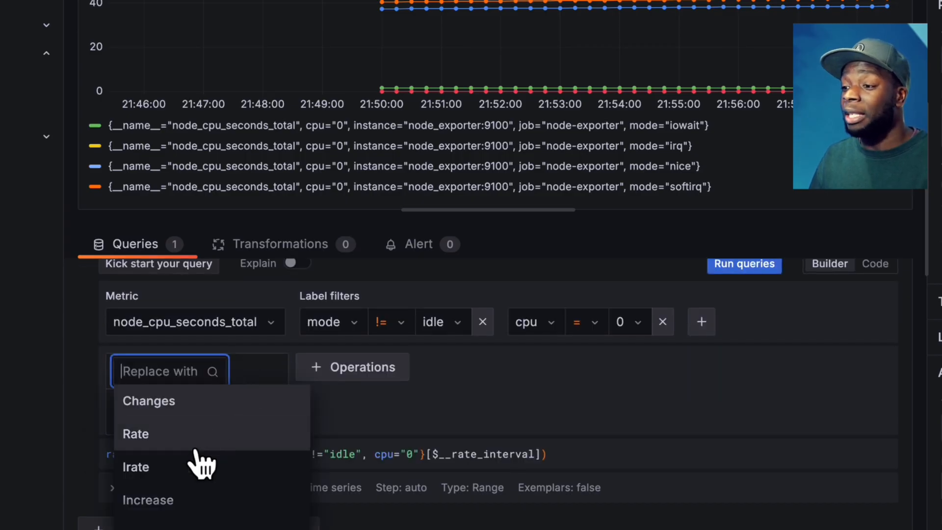
Replace the rate operation with irate over a 1m range on the CPU query
click(136, 467)
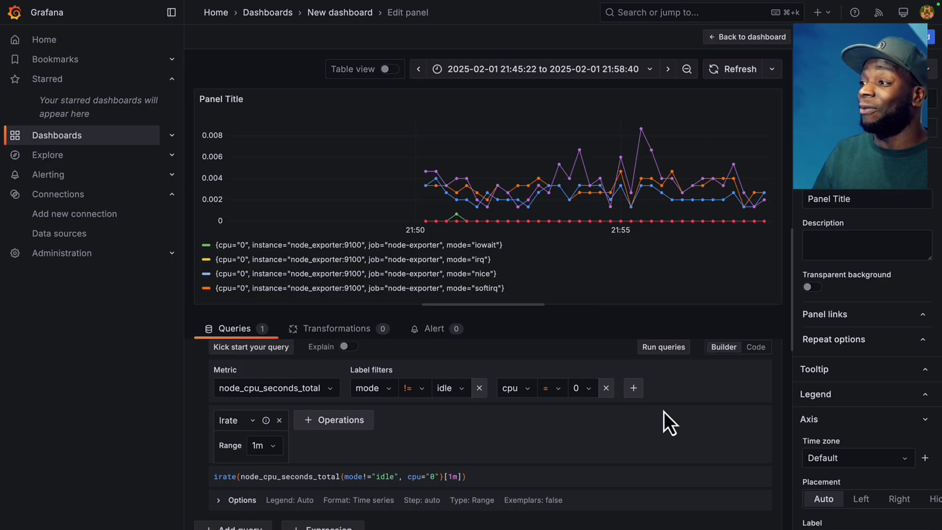
mouse_move(423, 179)
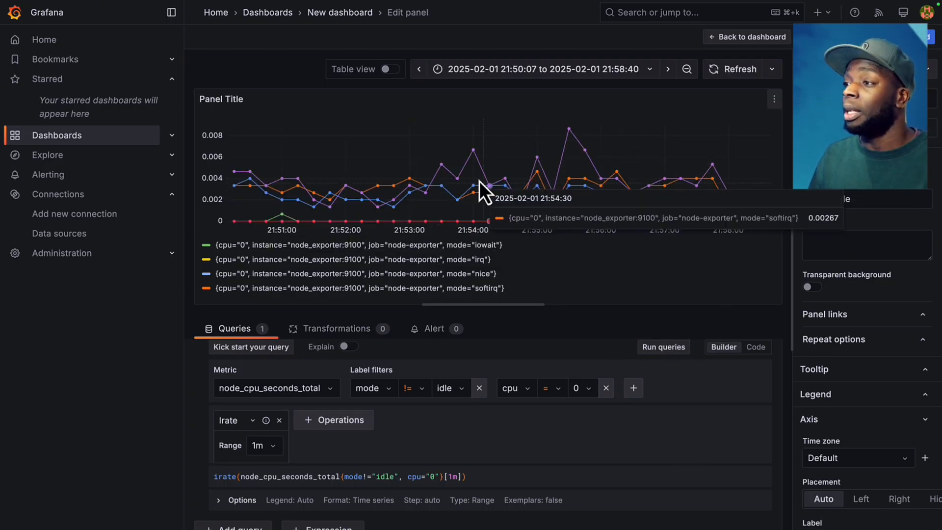
mouse_move(569, 172)
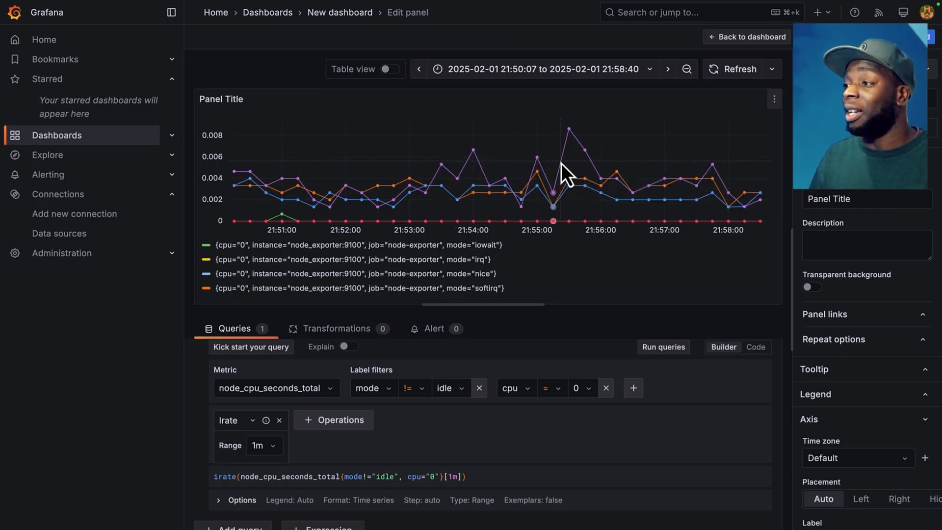
mouse_move(592, 172)
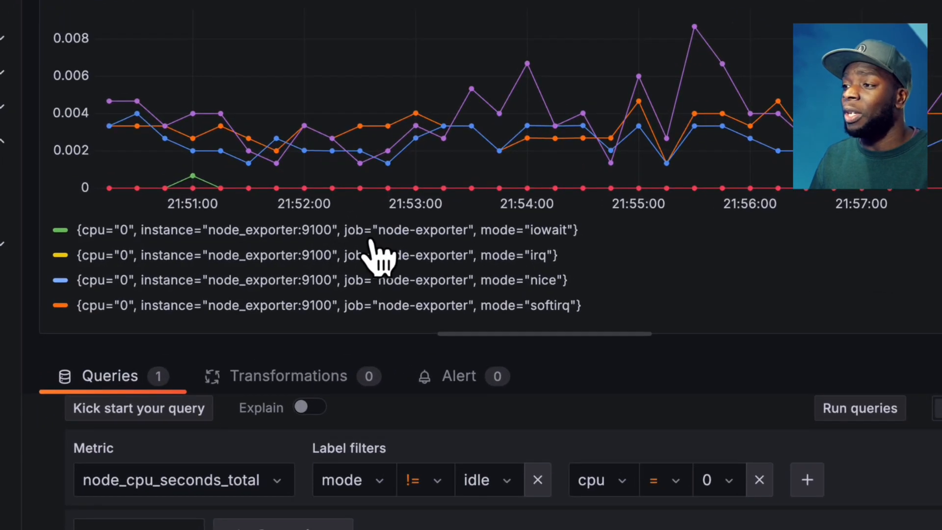
mouse_move(126, 292)
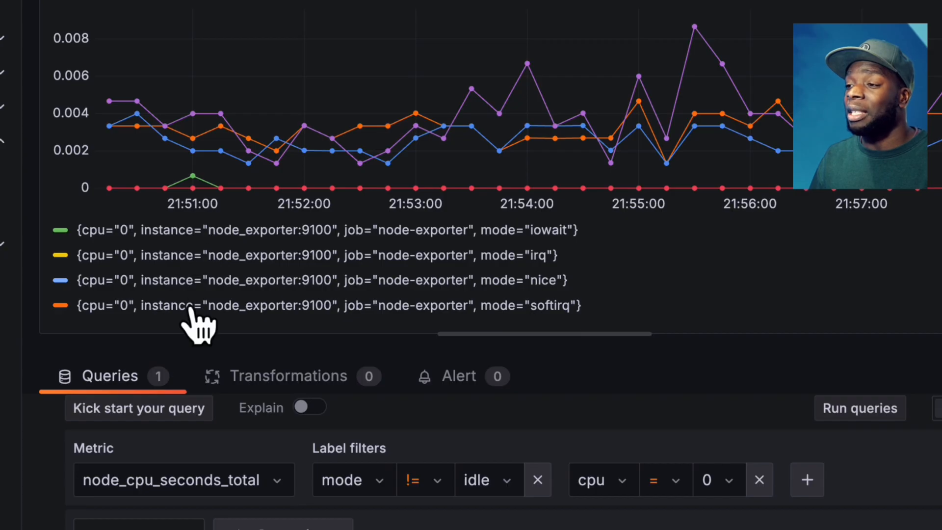
mouse_move(529, 265)
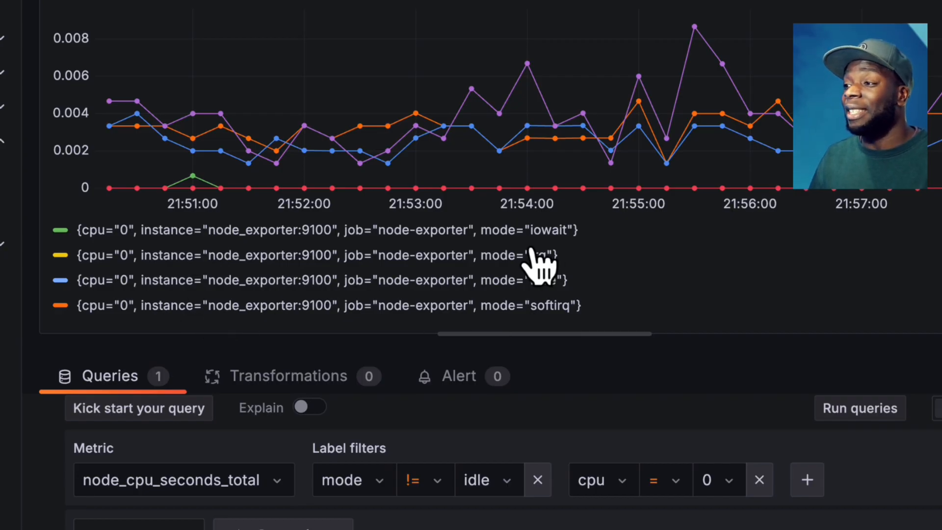
scroll(down, 3)
text({{mode}})
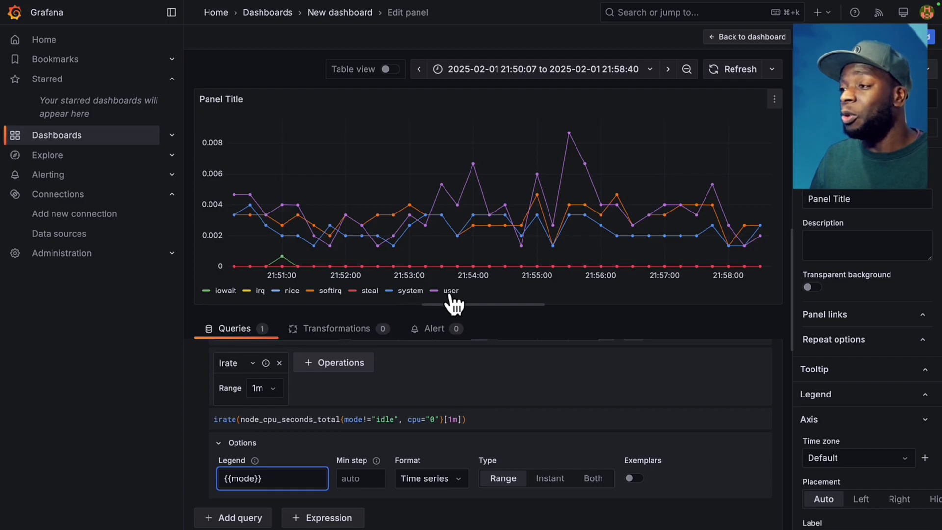
mouse_move(369, 298)
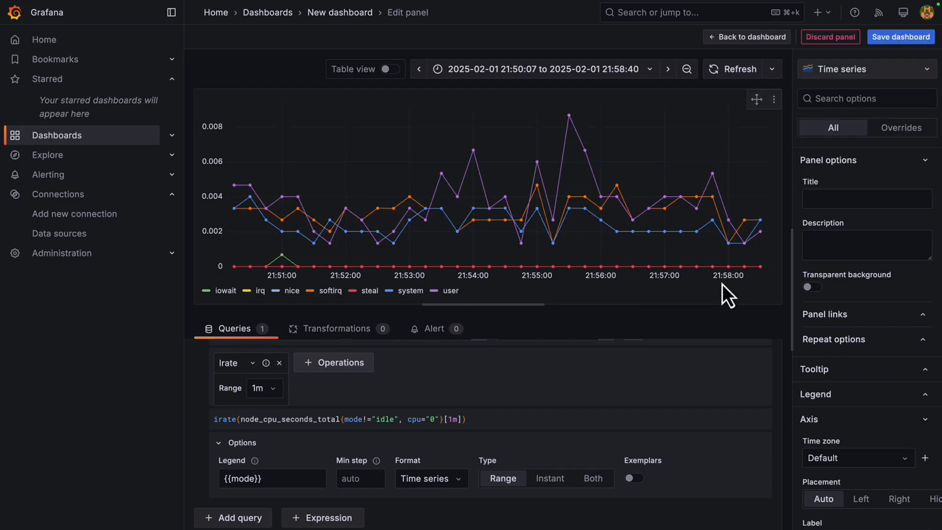
Title the panel CPU Utilization and preview the Stat visualization in the picker
text(CPU Utilization)
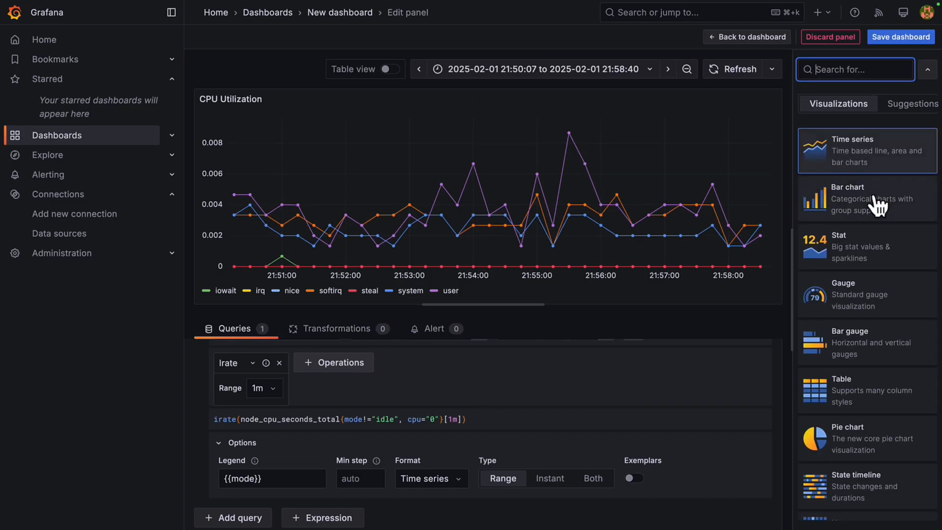
click(868, 198)
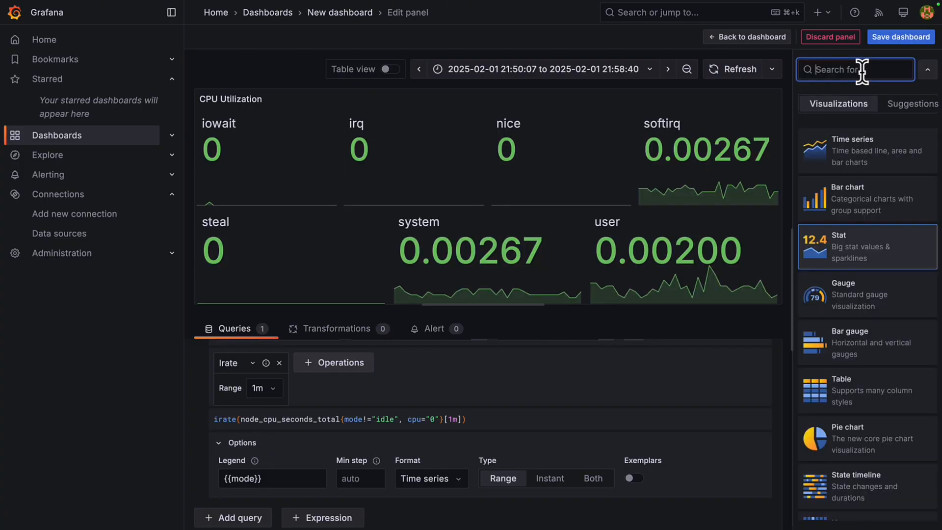
click(851, 150)
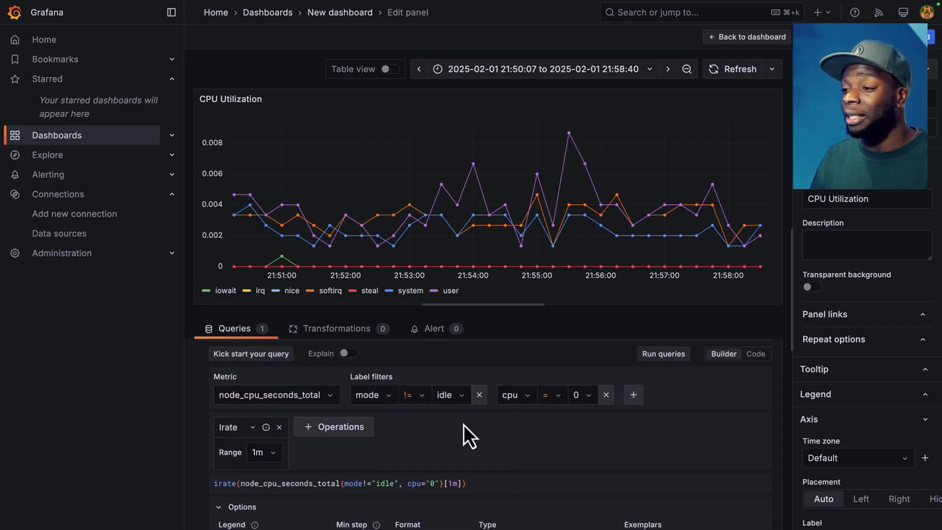
mouse_move(476, 491)
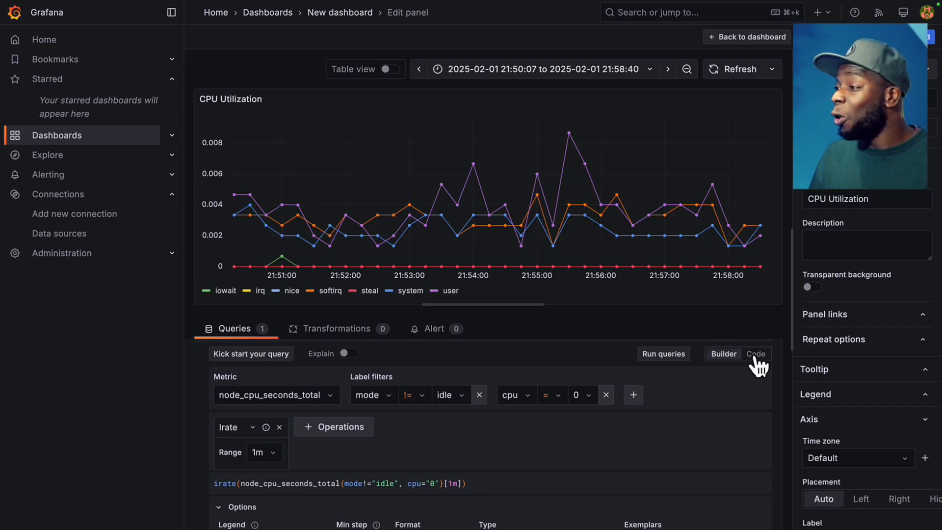
click(756, 353)
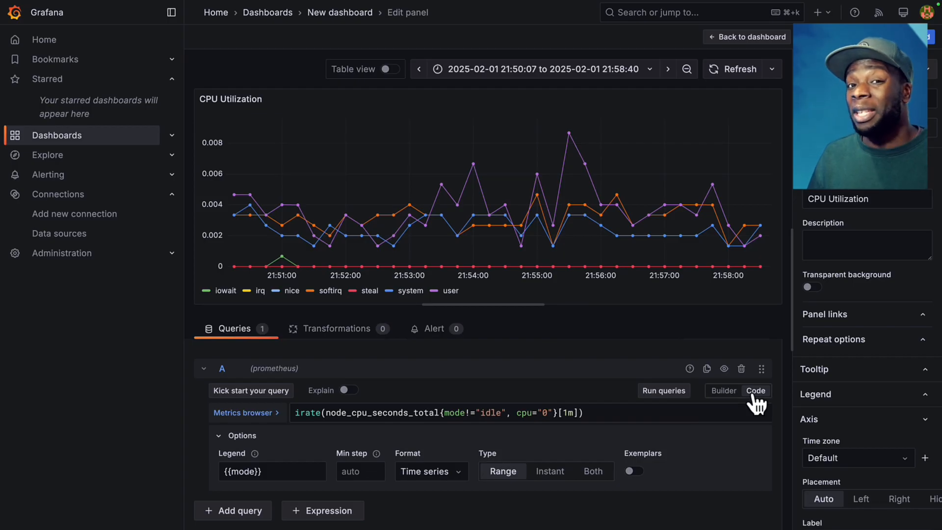
click(724, 391)
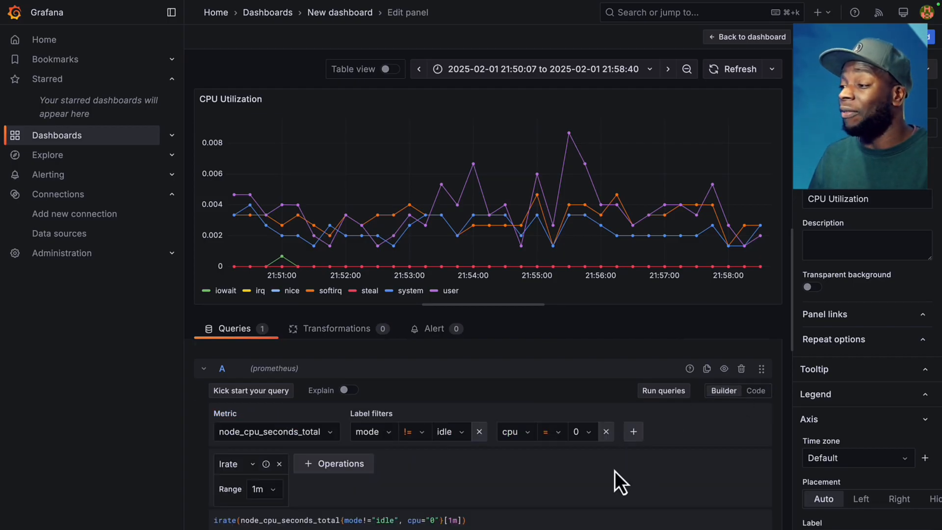
mouse_move(522, 489)
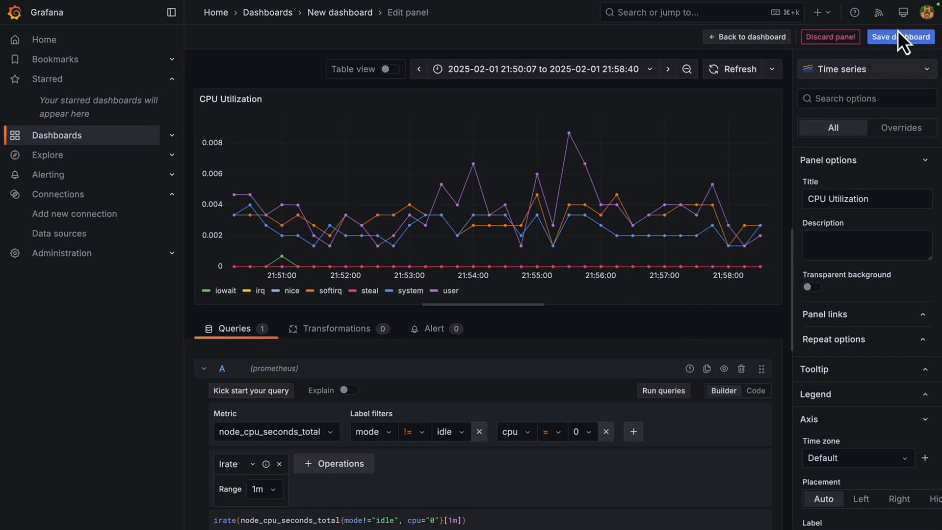
Save the dashboard with the title Node Resources
click(900, 37)
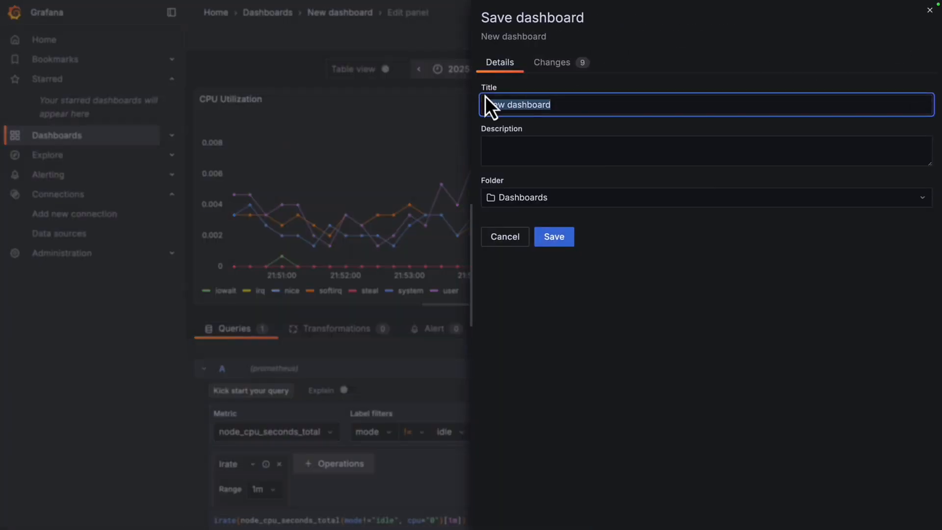
text(node)
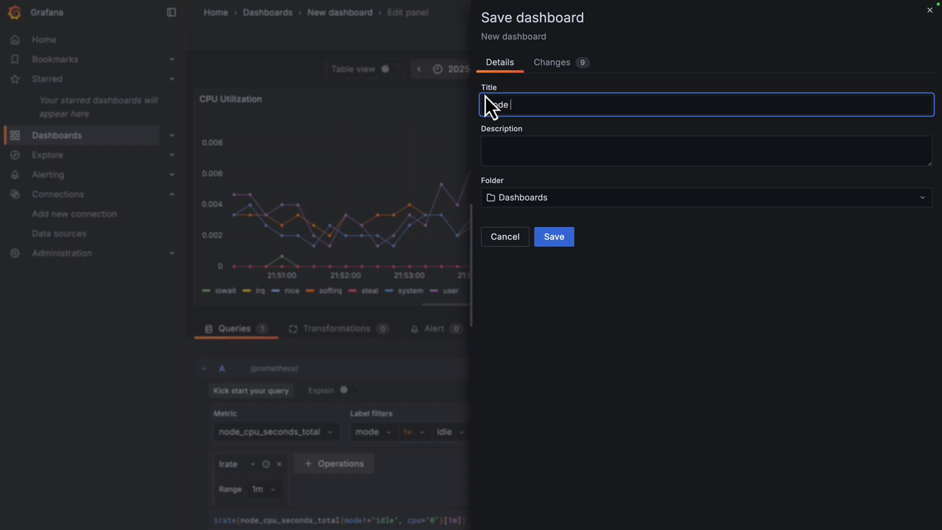
text(Node Resources)
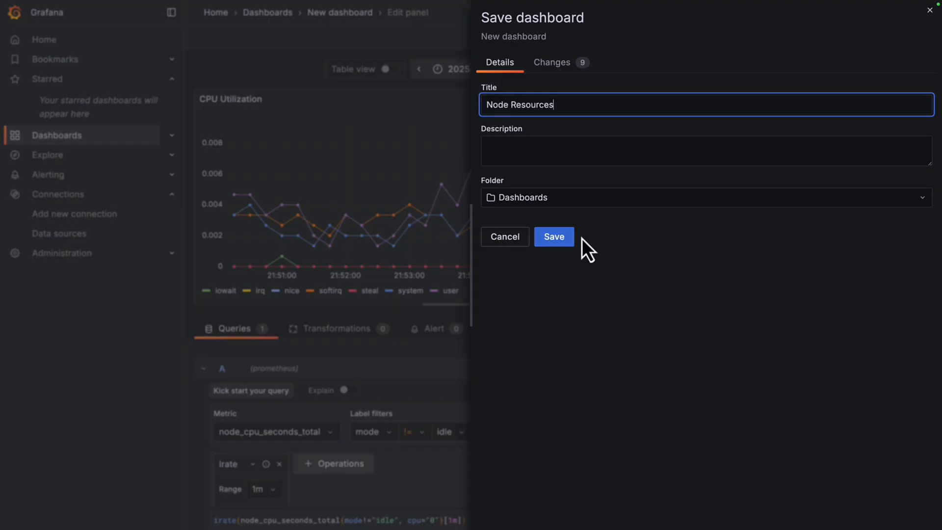
click(553, 236)
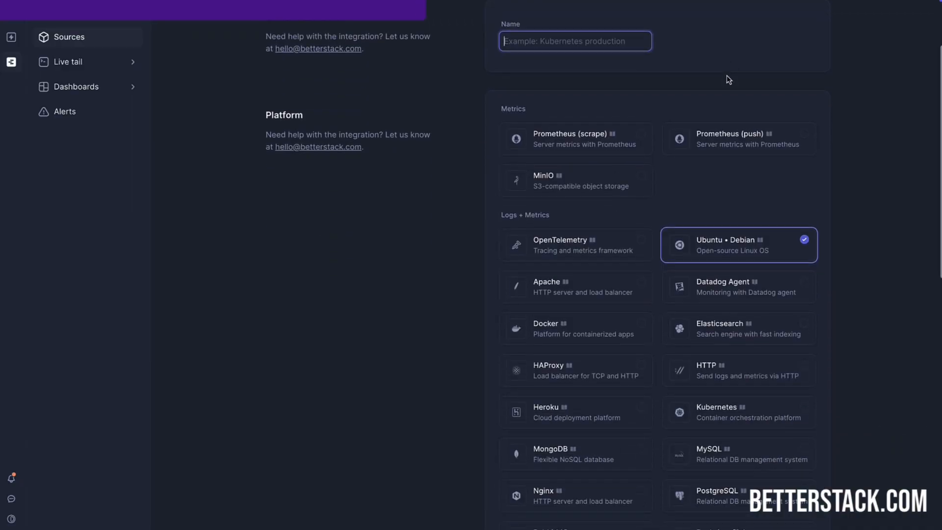
Choose the Ubuntu • Debian platform tile on the Better Stack new-source form
click(575, 138)
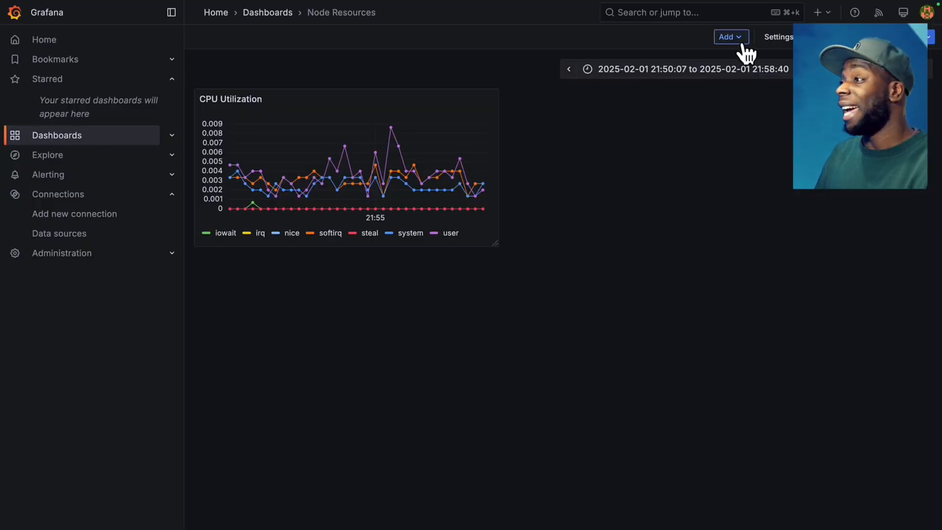
Add a visualization panel with PromQL node_filesystem_size_bytes{device!~"/dev/vda1|tmpfs"} - node_filesystem_free_bytes and run it
click(730, 37)
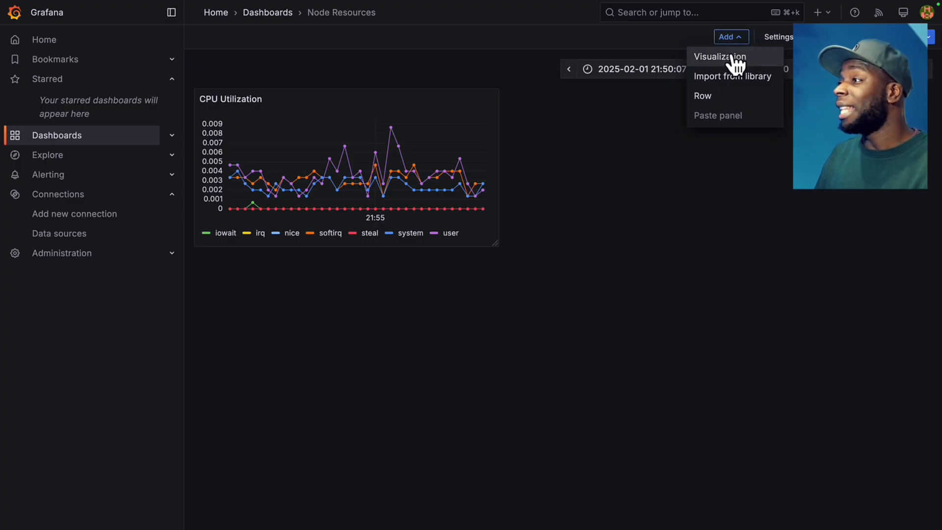
click(720, 57)
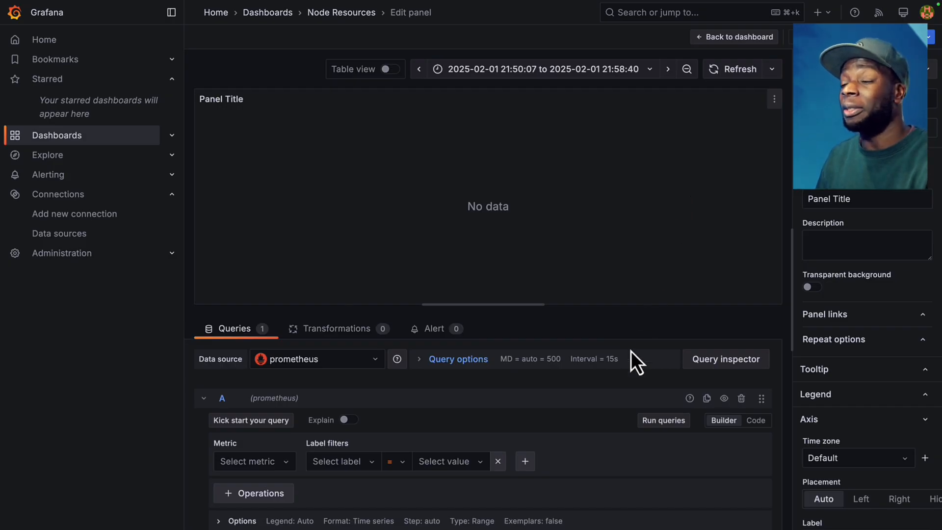
click(756, 420)
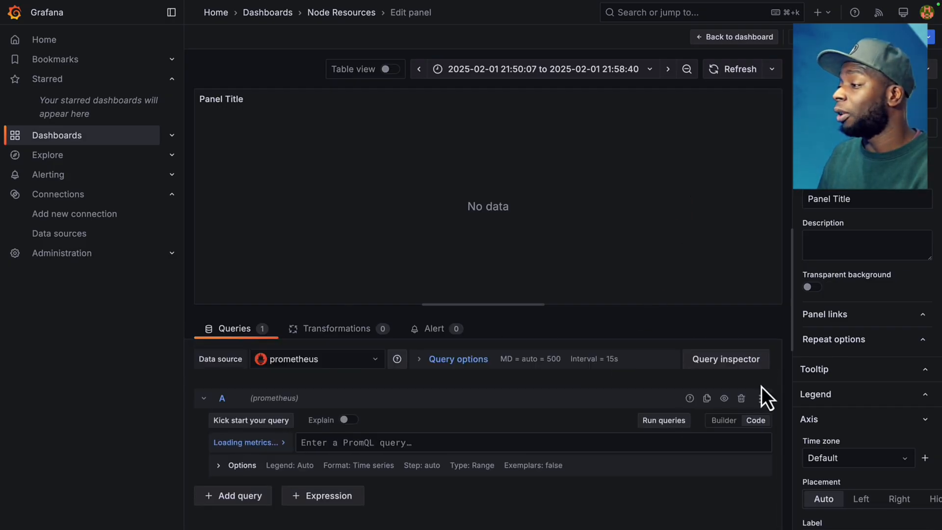
text(node_filesystem_size_bytes{device!~"/dev/vda1|tmpfs"} - node_filesystem_free_bytes)
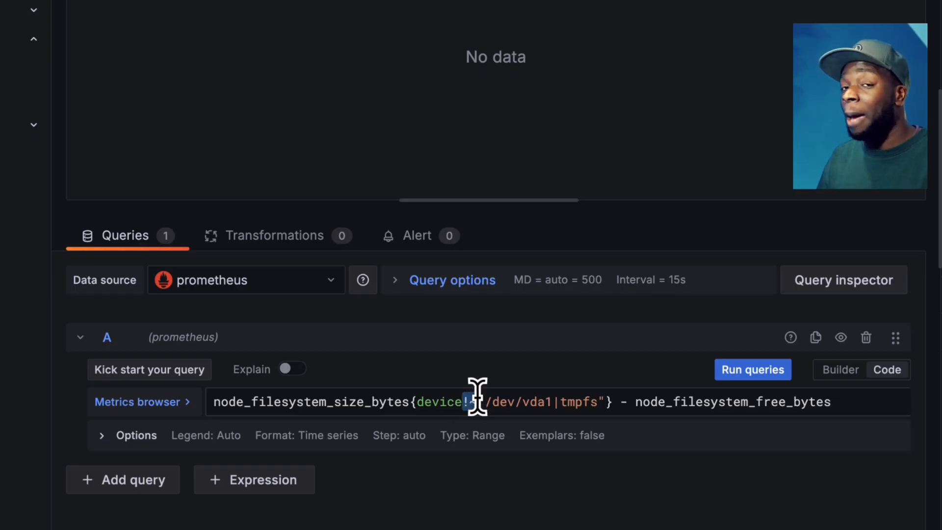
text(~)
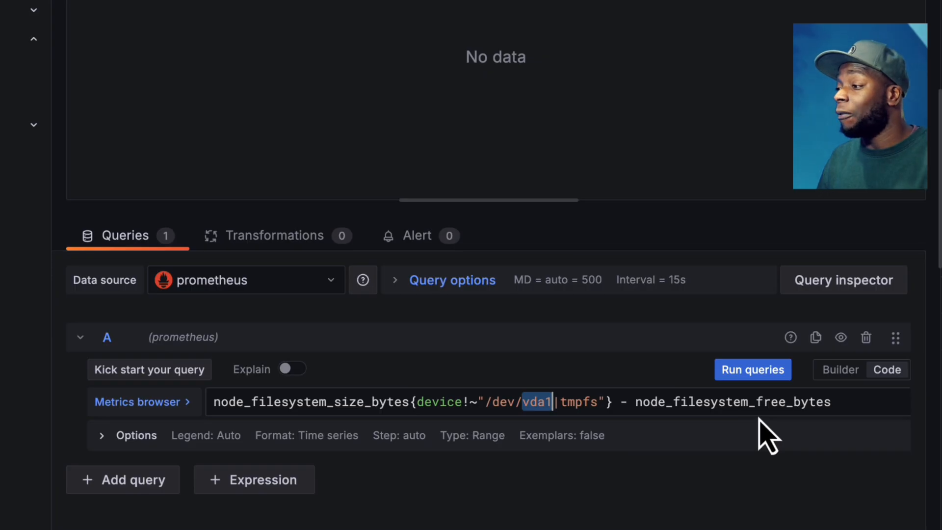
click(752, 369)
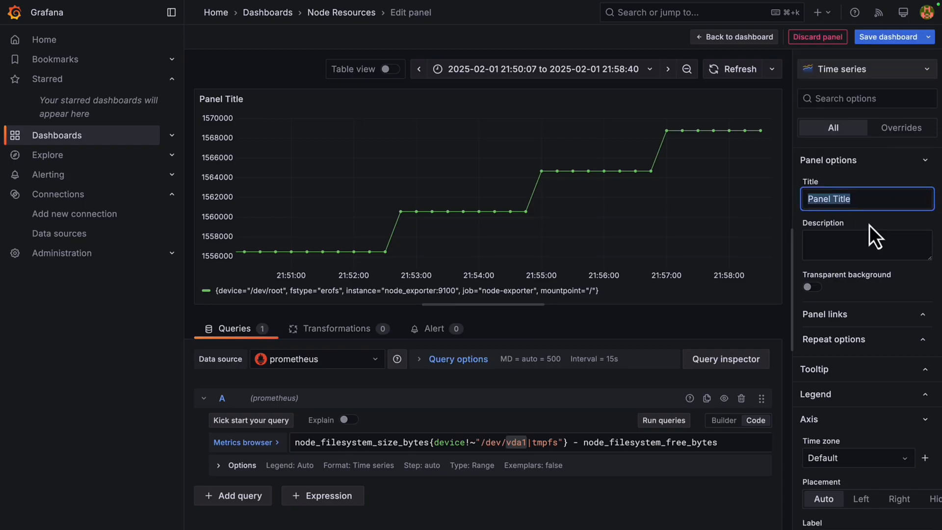
Title the panel 'Used Disk Space', save the dashboard, and return to the dashboard view
text(Used Disk Space)
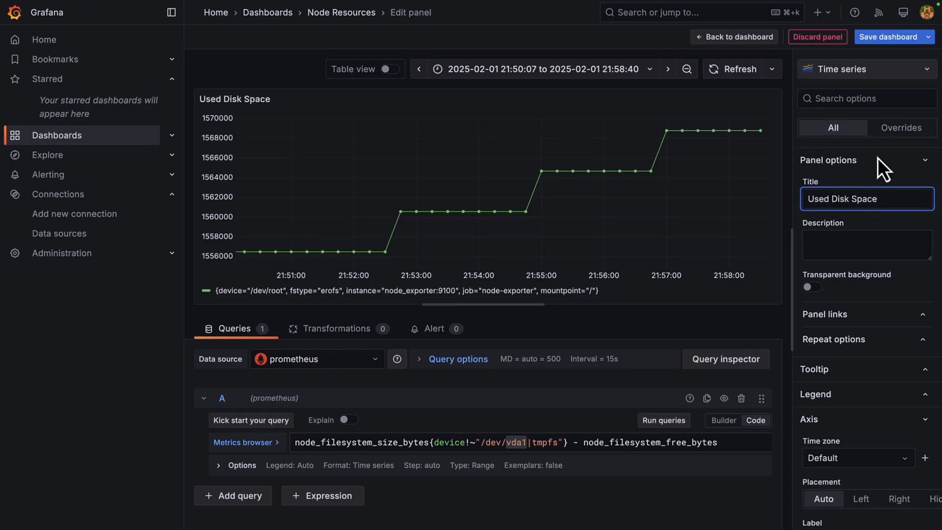
click(888, 37)
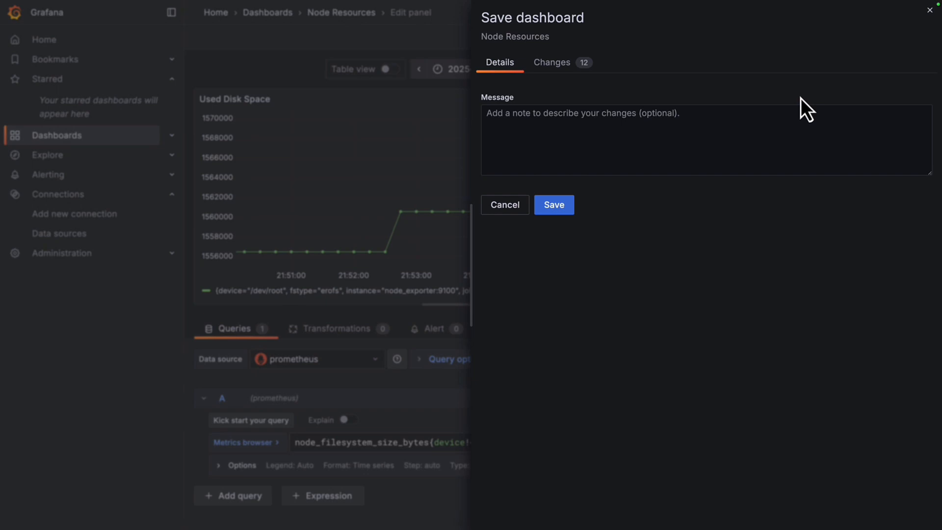
click(554, 204)
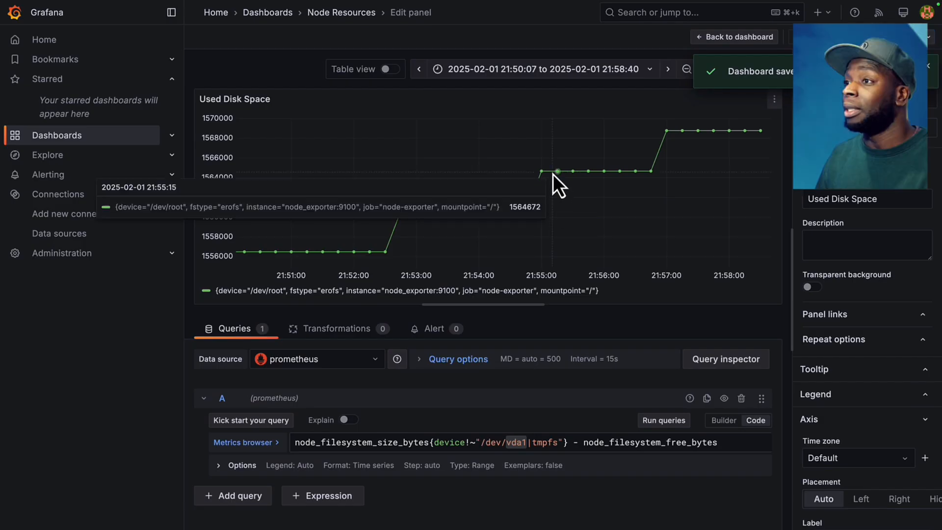
click(734, 37)
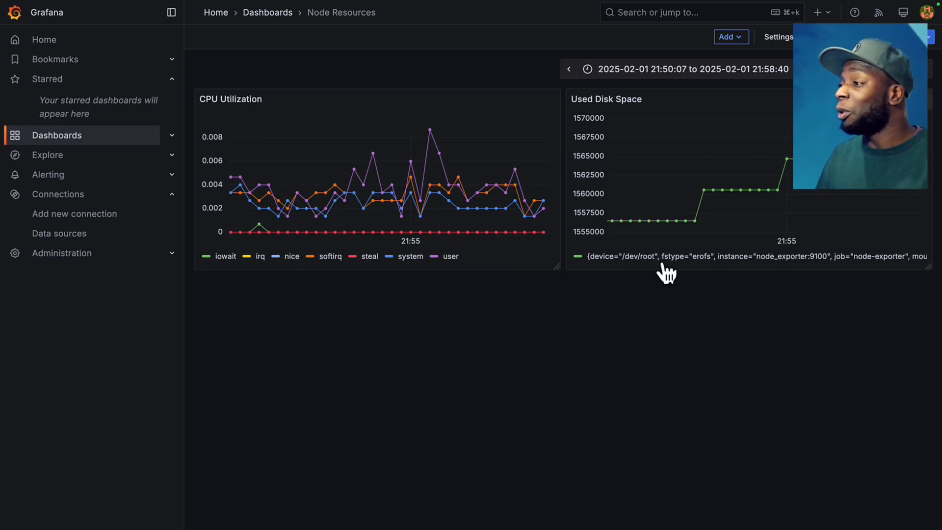
mouse_move(671, 304)
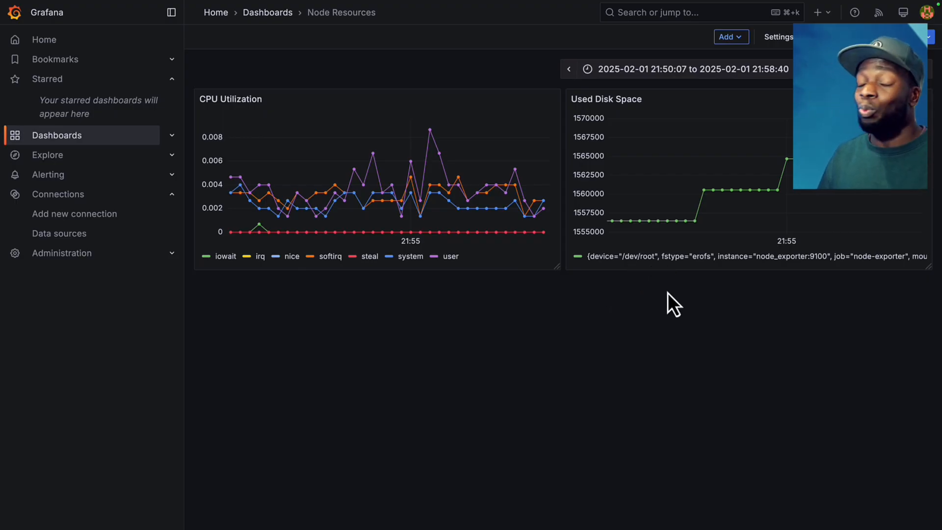